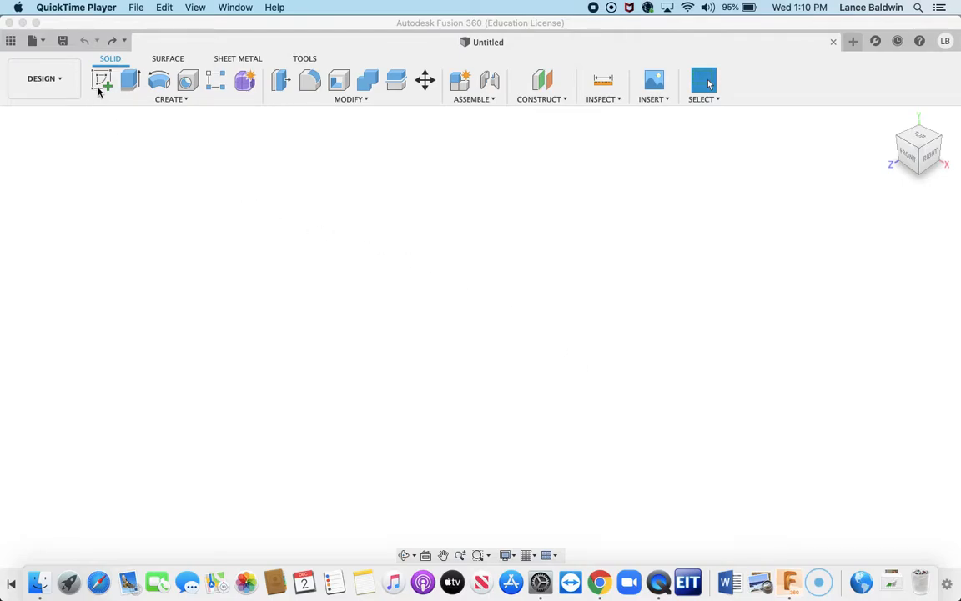
Step: Start a new sketch on the top (XZ) origin plane
click(102, 80)
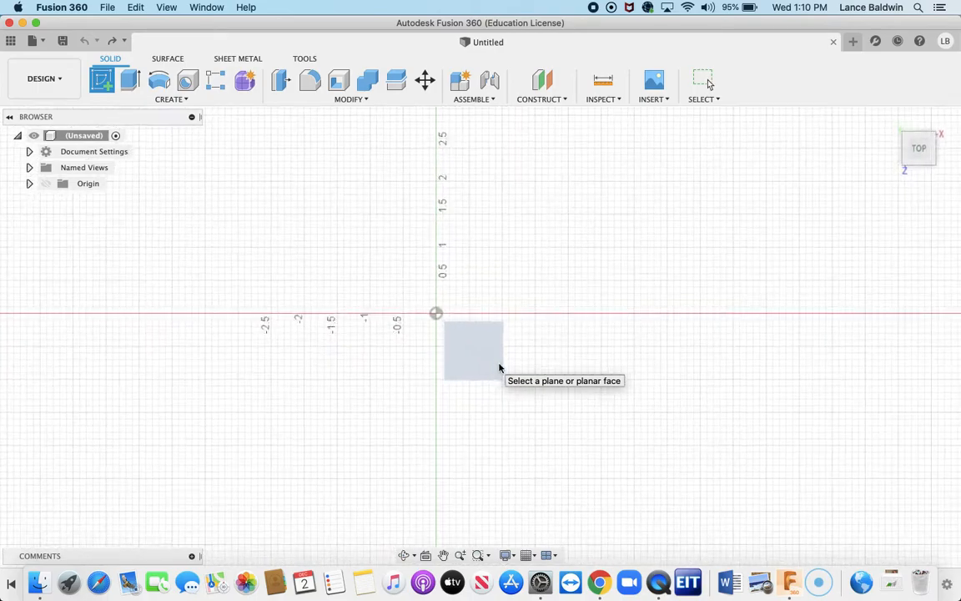
click(473, 349)
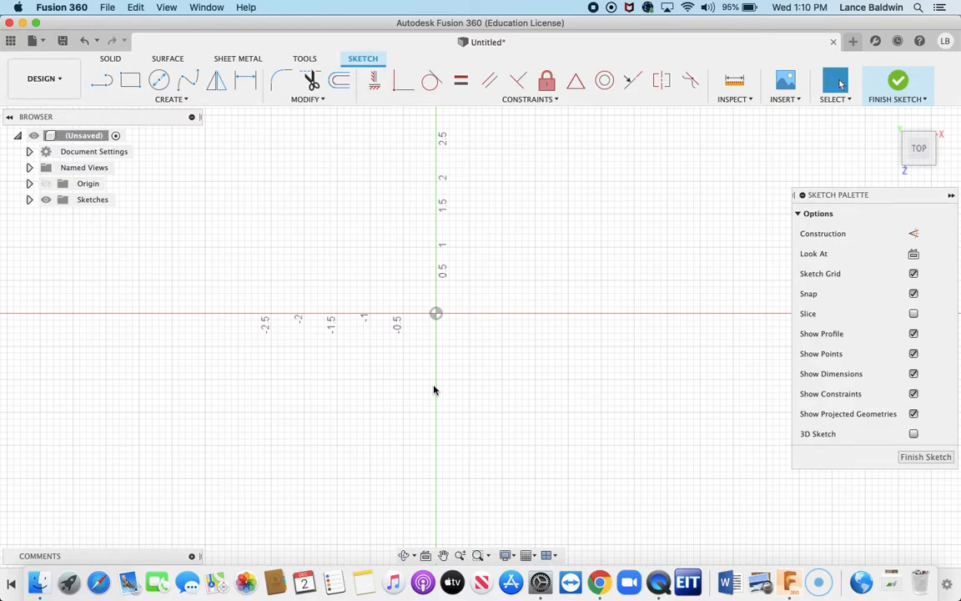
Step: Draw a circle centred on the origin with a 1.5 in diameter
click(159, 80)
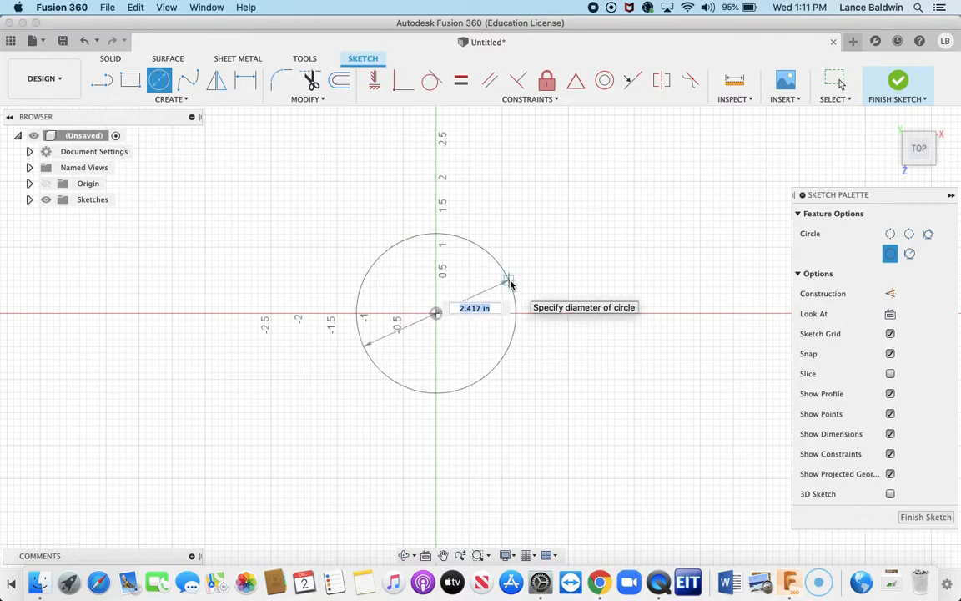
text(1)
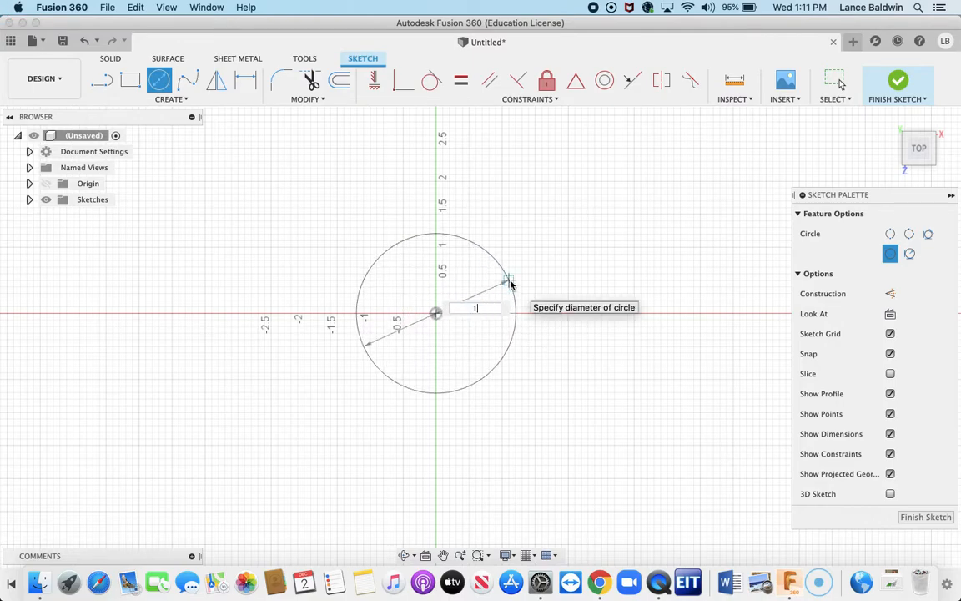
text(1.5)
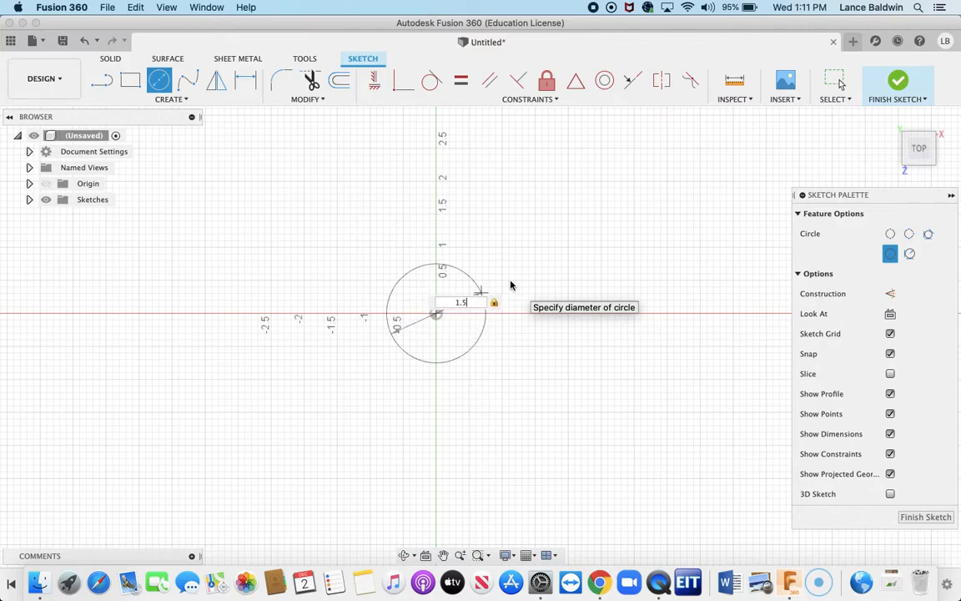
key(Return)
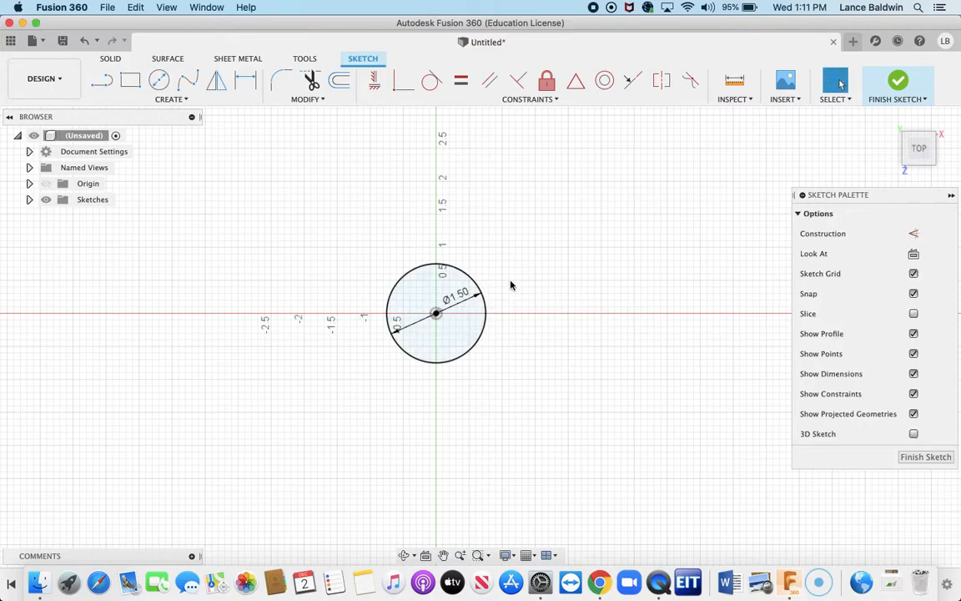
mouse_move(398, 268)
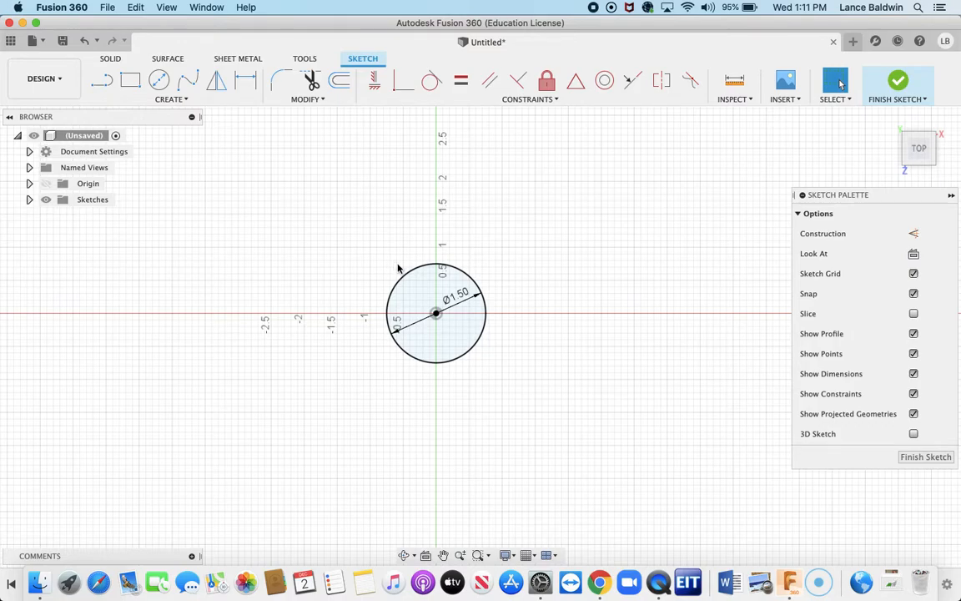
Step: Draw a 0.5 in upper-left circle, dimensioned 0.70 above and 0.50 left of origin
click(159, 79)
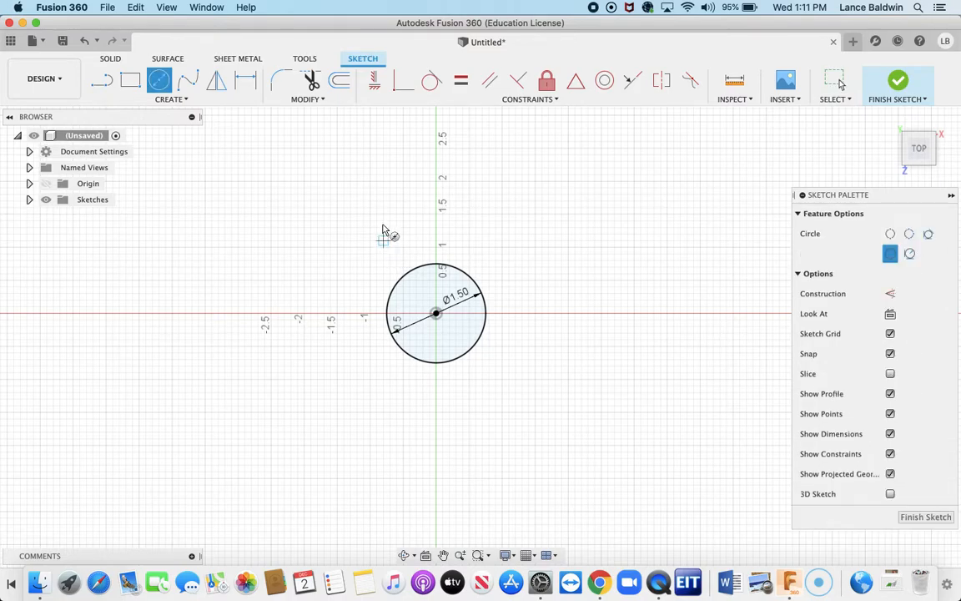
mouse_move(370, 251)
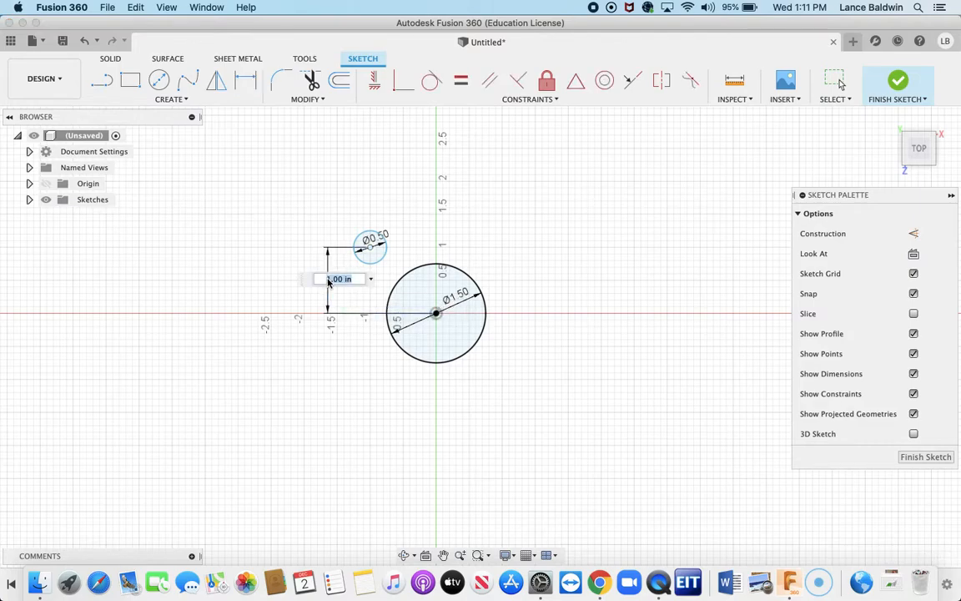
text(70)
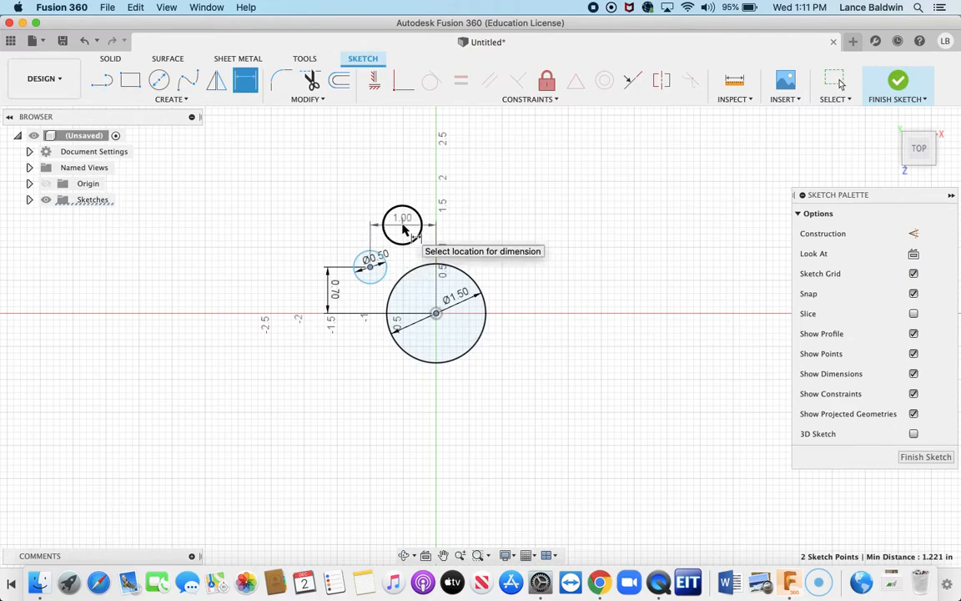
click(404, 225)
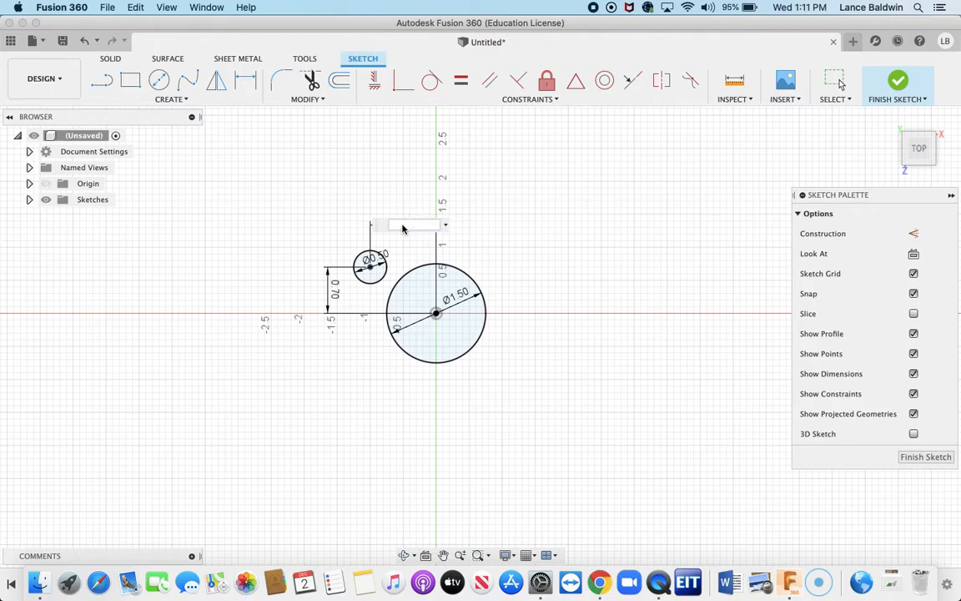
click(414, 224)
text(0.5)
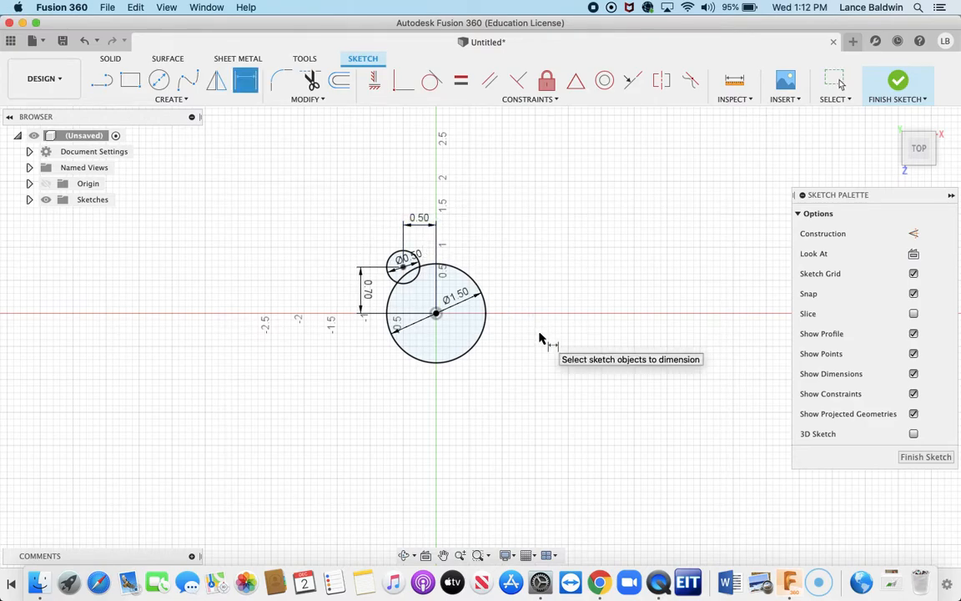
mouse_move(513, 355)
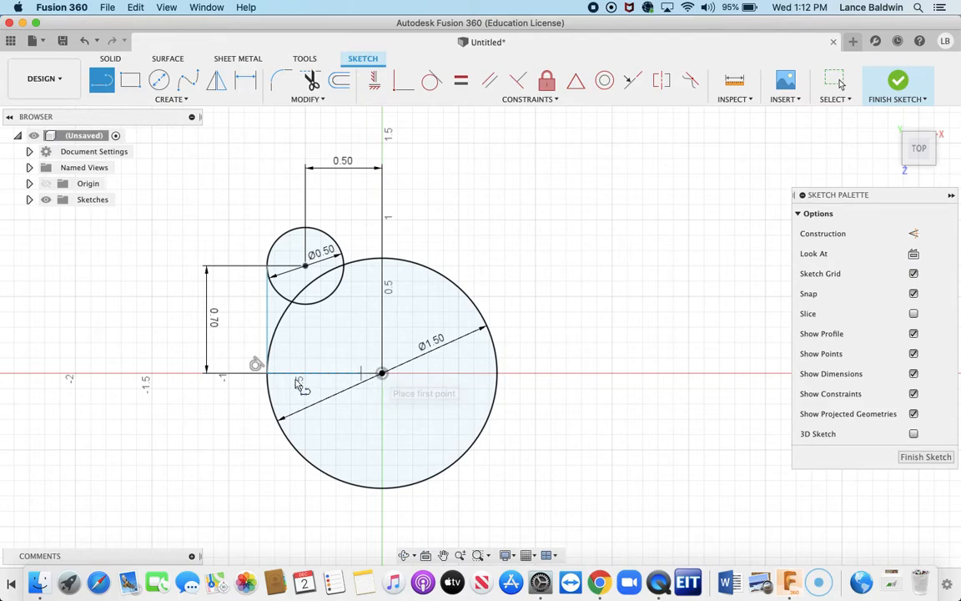
mouse_move(267, 382)
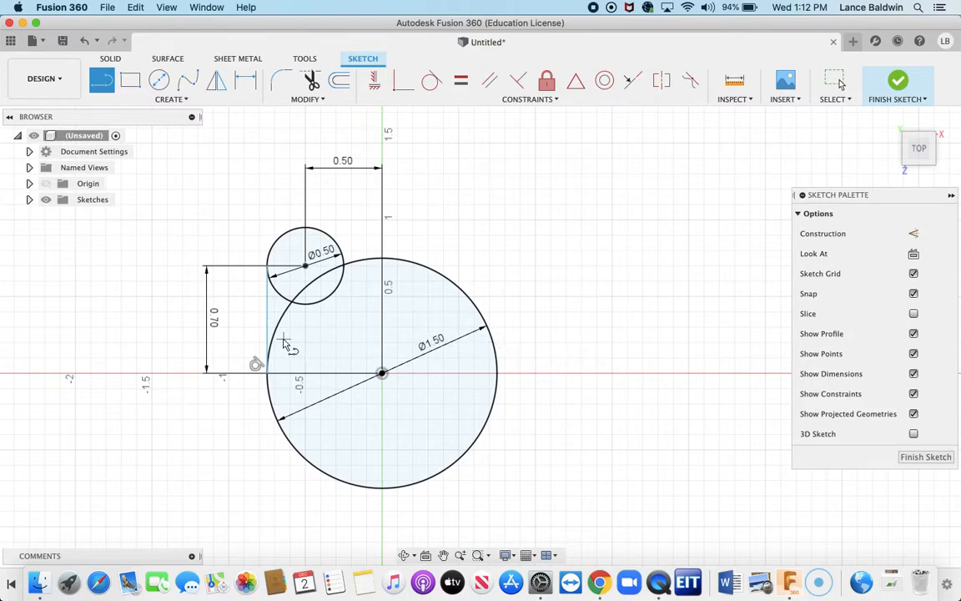
Step: Dimension the vertical line joining the large and small circles to 0.70 in
click(245, 80)
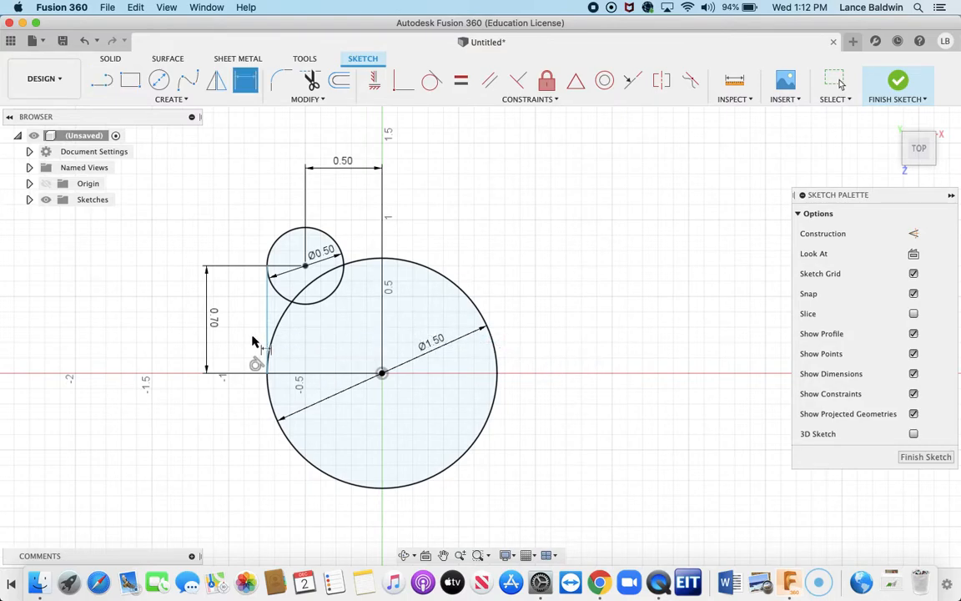
click(269, 317)
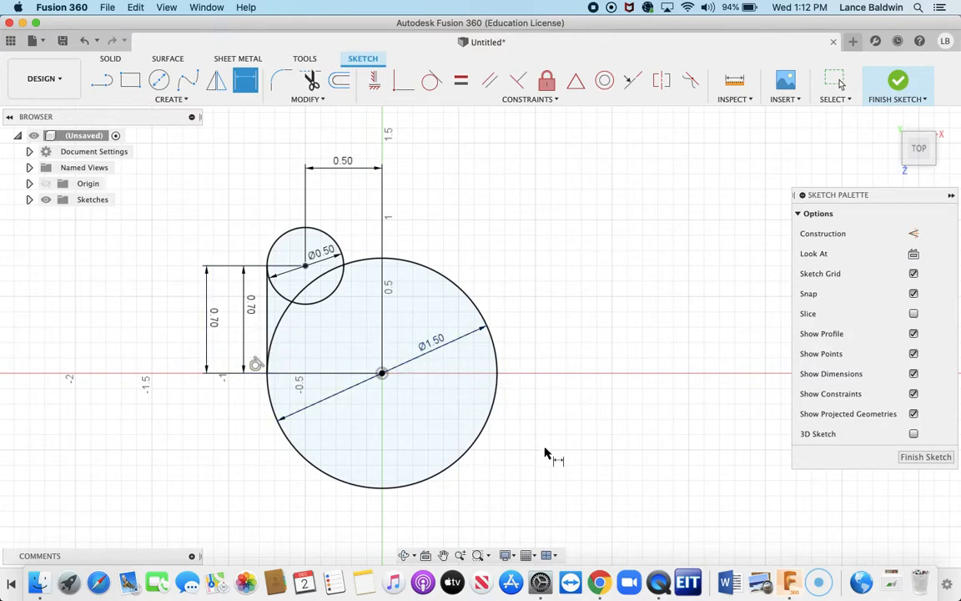
mouse_move(543, 453)
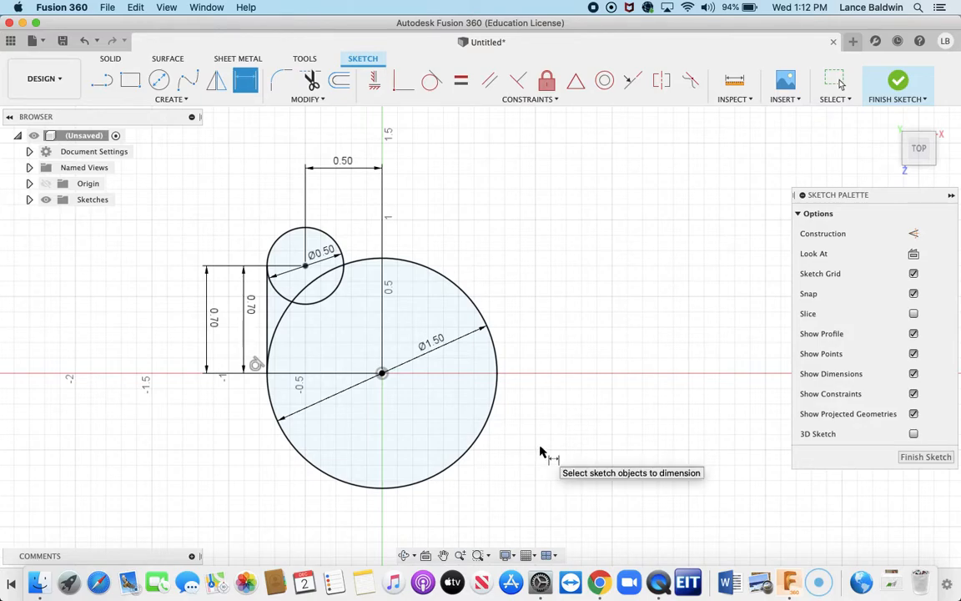
mouse_move(383, 431)
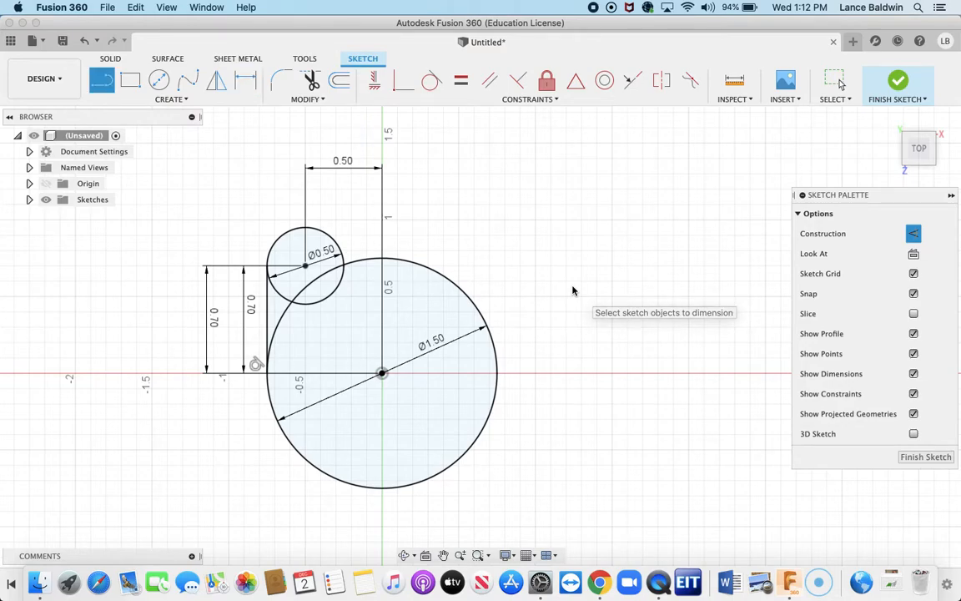
mouse_move(626, 173)
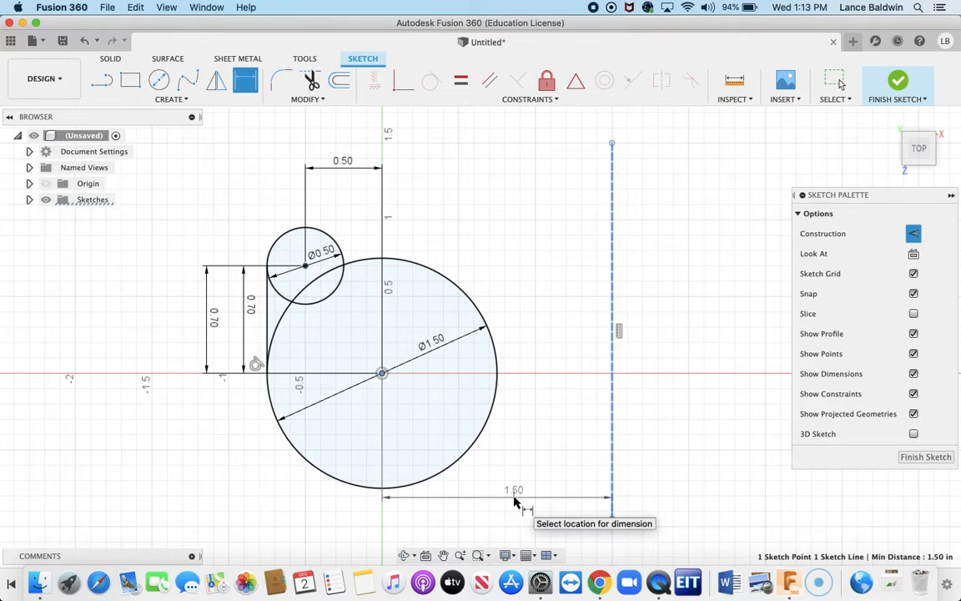
Step: Place the 0.75 in distance dimension for the construction line below the circle
click(515, 497)
text(0.75)
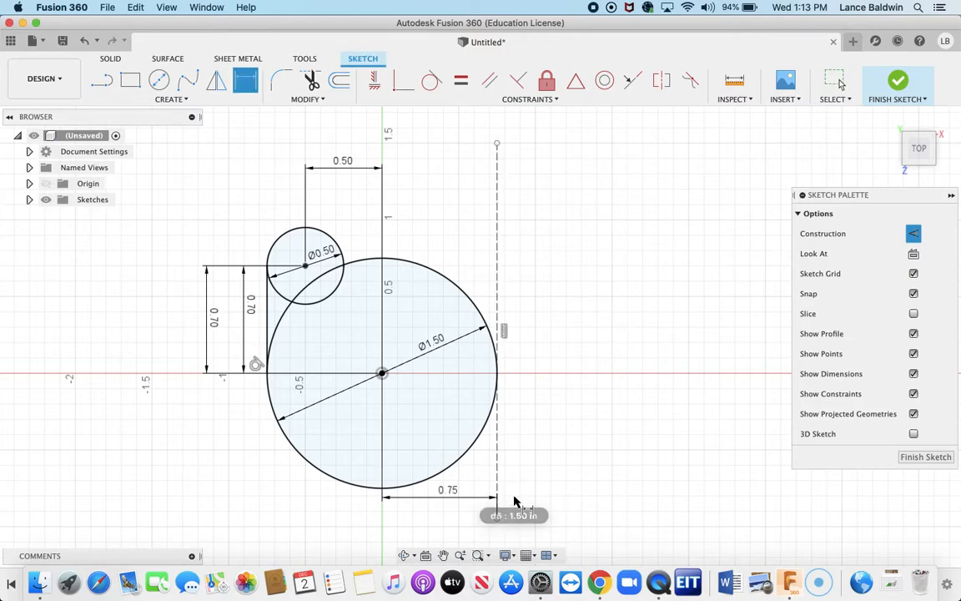
mouse_move(544, 293)
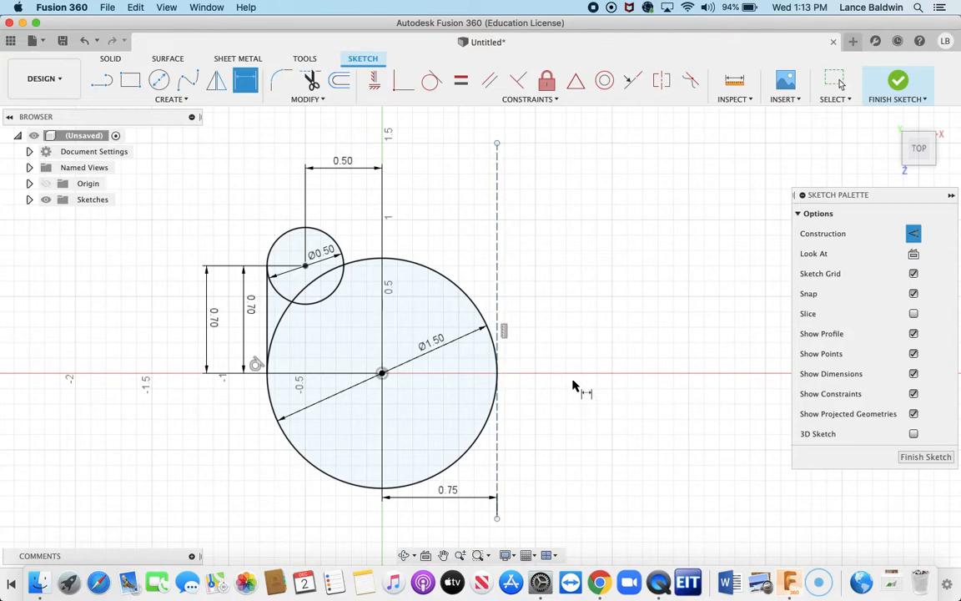
mouse_move(422, 328)
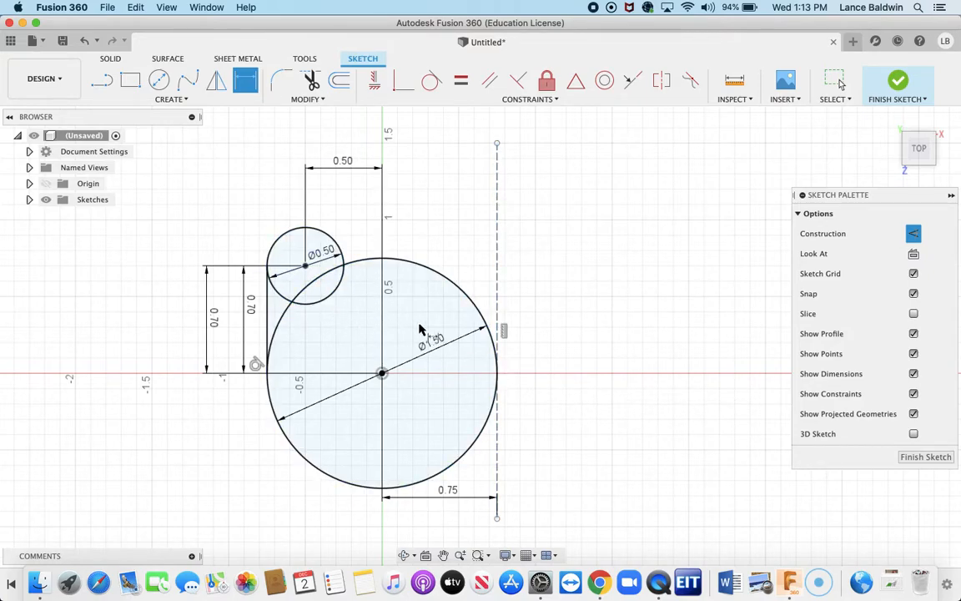
Step: Mirror the left circles and connecting line across the dashed construction line
click(306, 98)
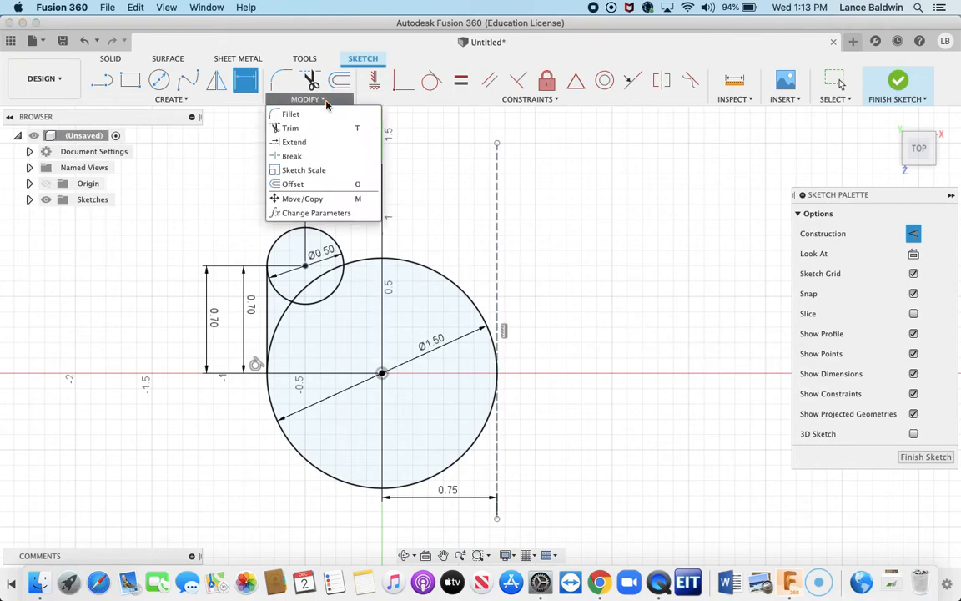
click(171, 98)
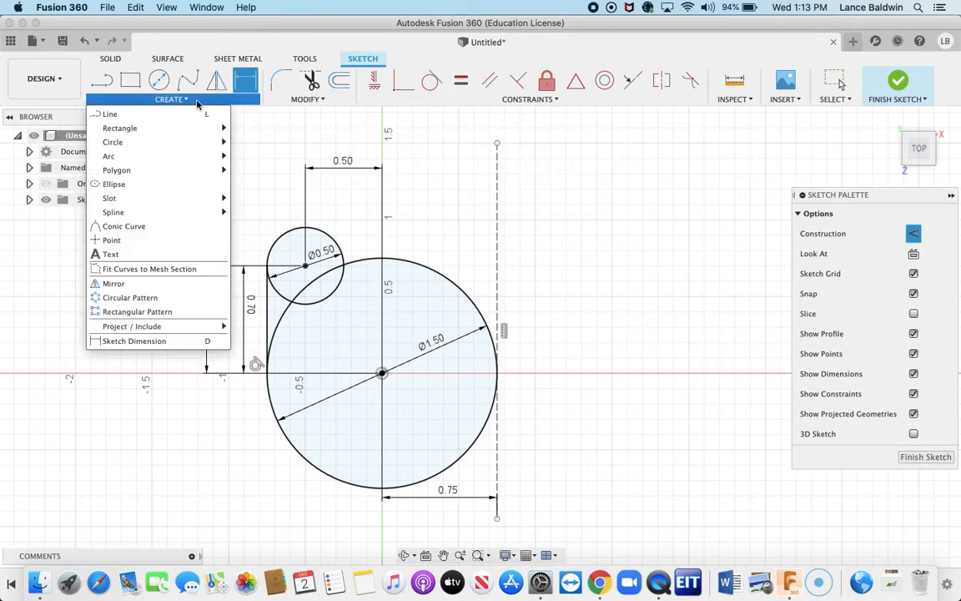
mouse_move(113, 283)
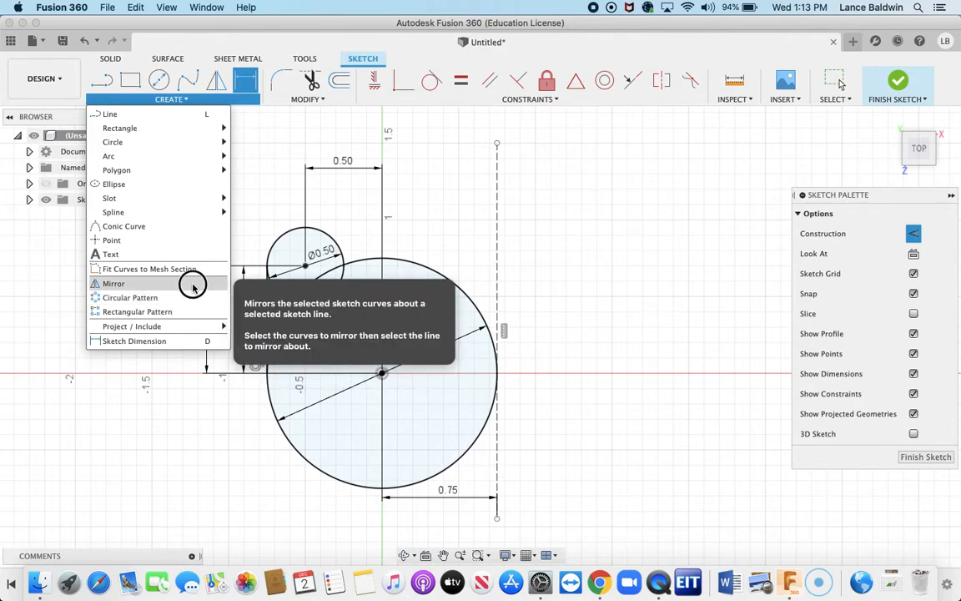
click(113, 282)
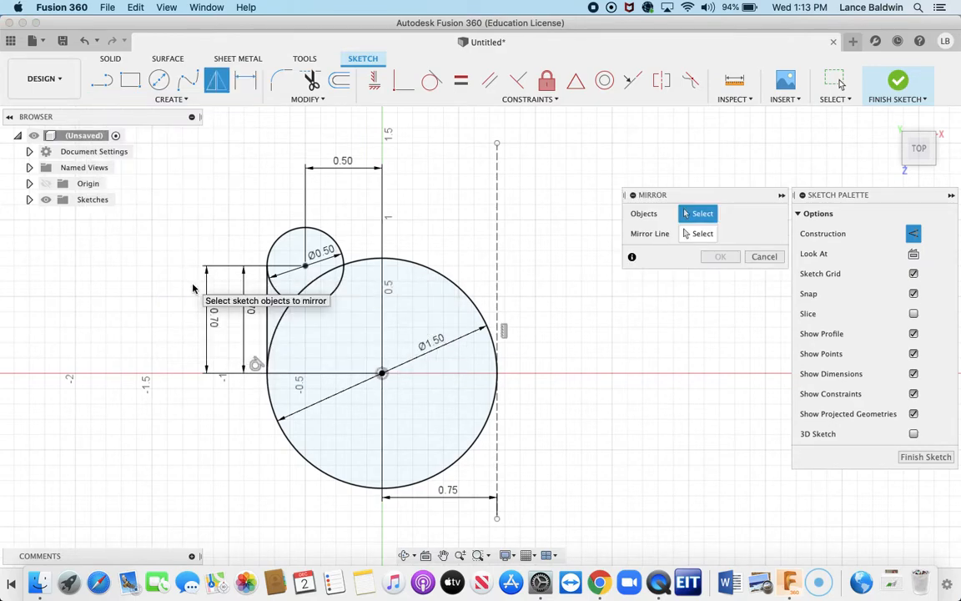
click(306, 267)
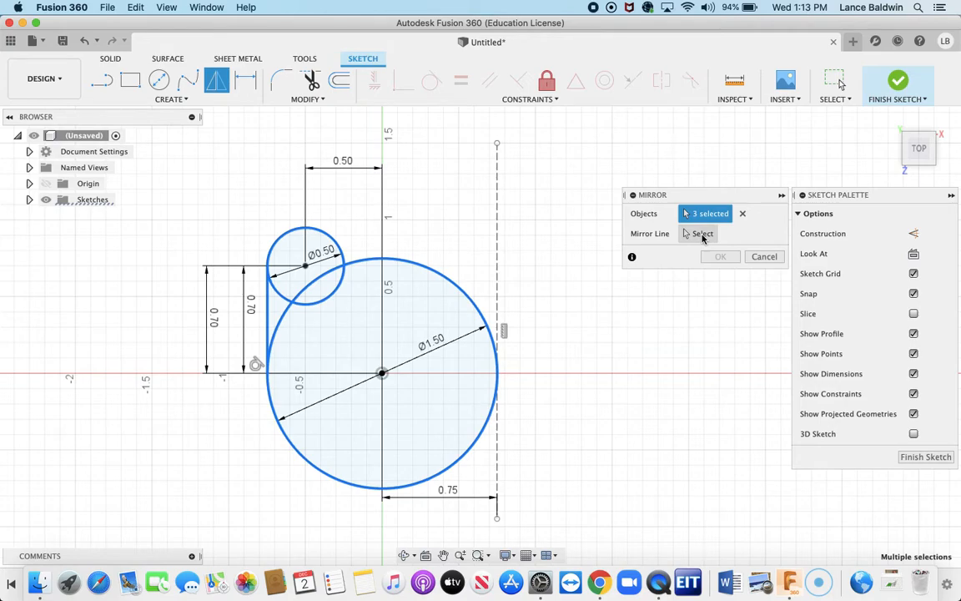
mouse_move(690, 237)
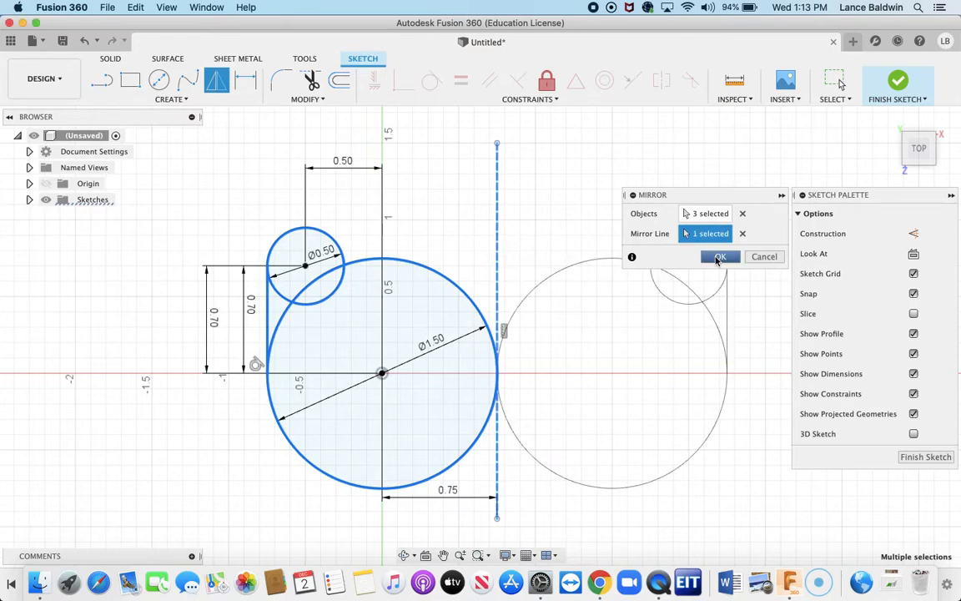
click(720, 256)
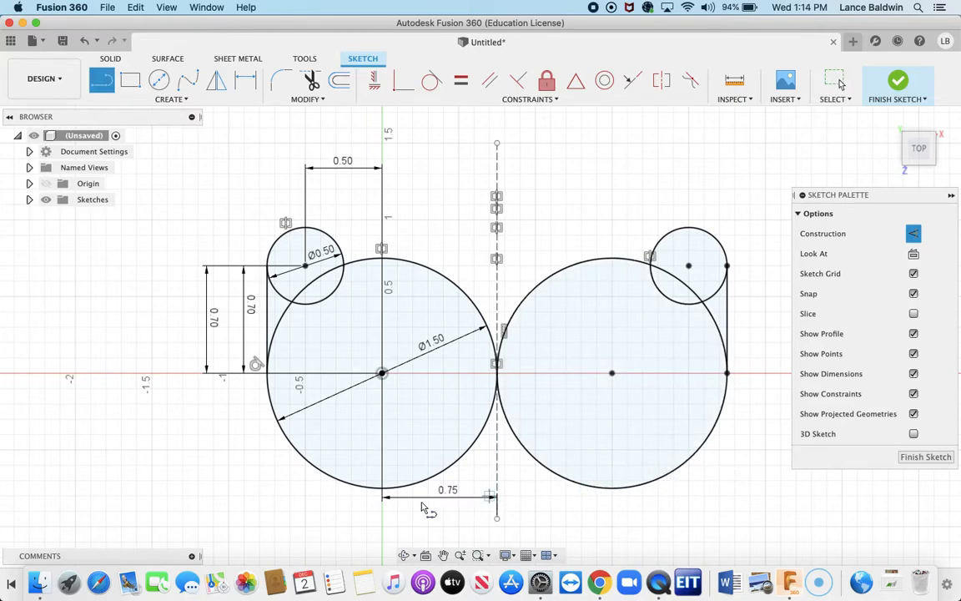
mouse_move(384, 494)
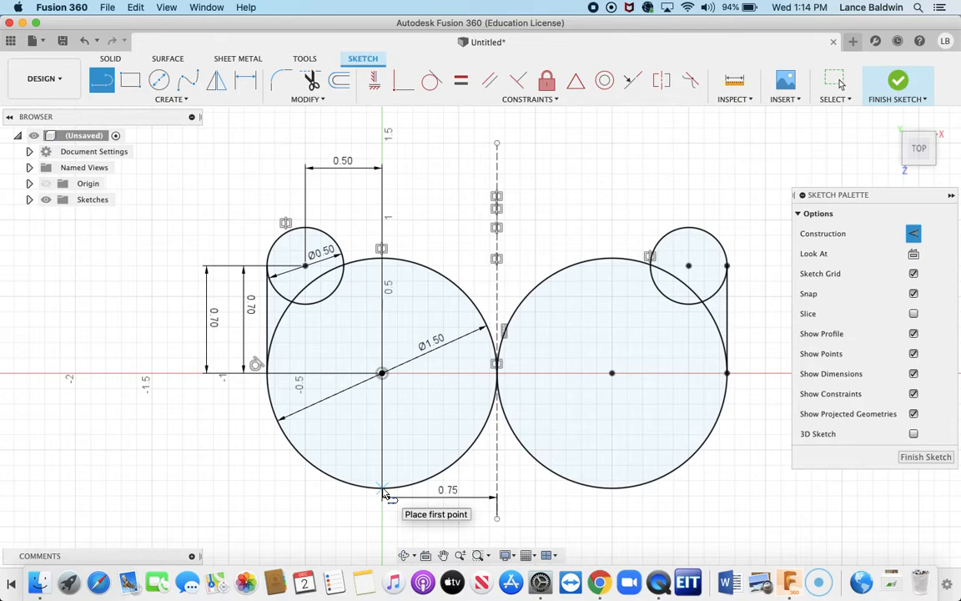
Step: Draw a line joining the large circles' bottoms and dimension it 1.50 in
click(382, 488)
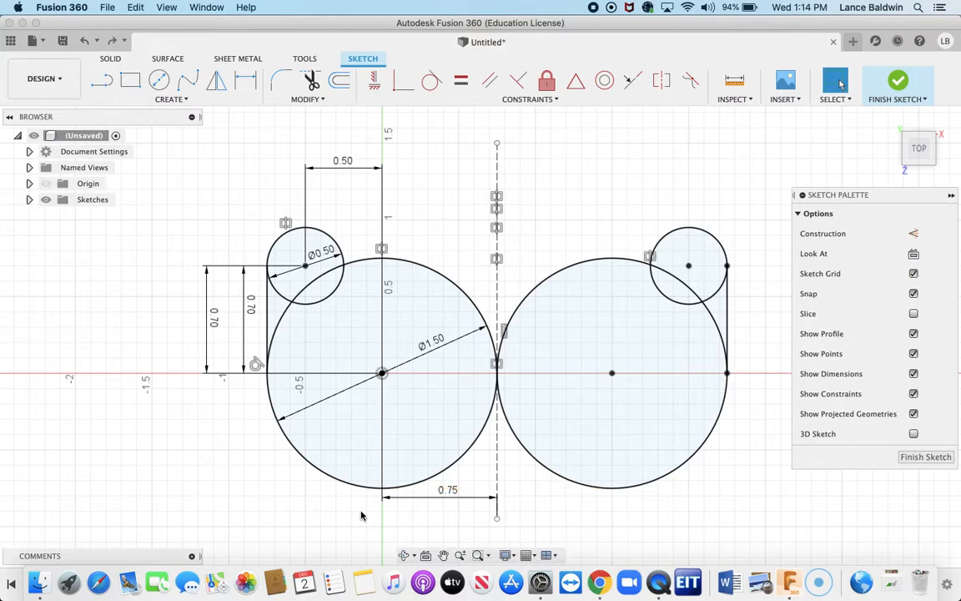
mouse_move(372, 498)
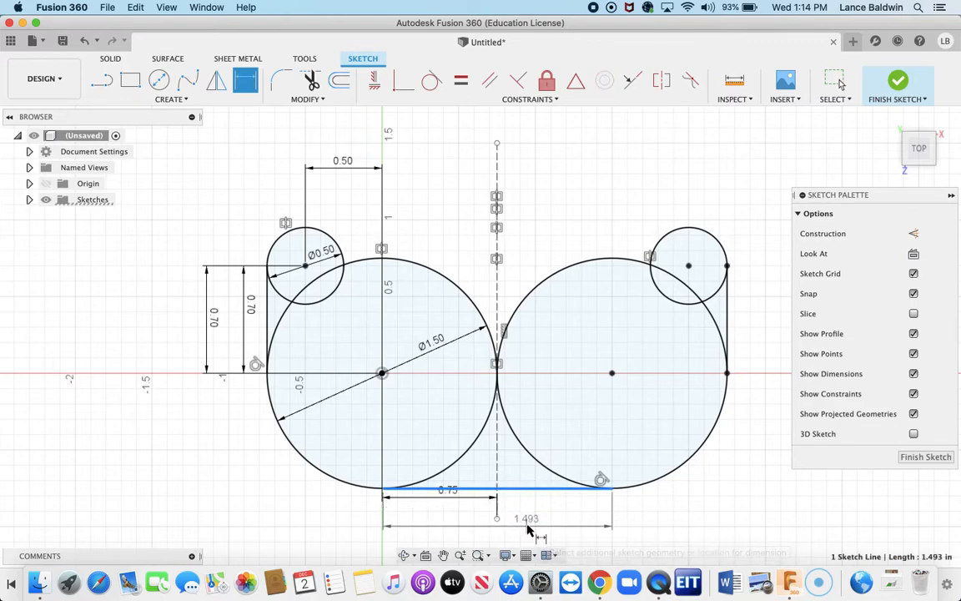
mouse_move(528, 532)
text(1.5)
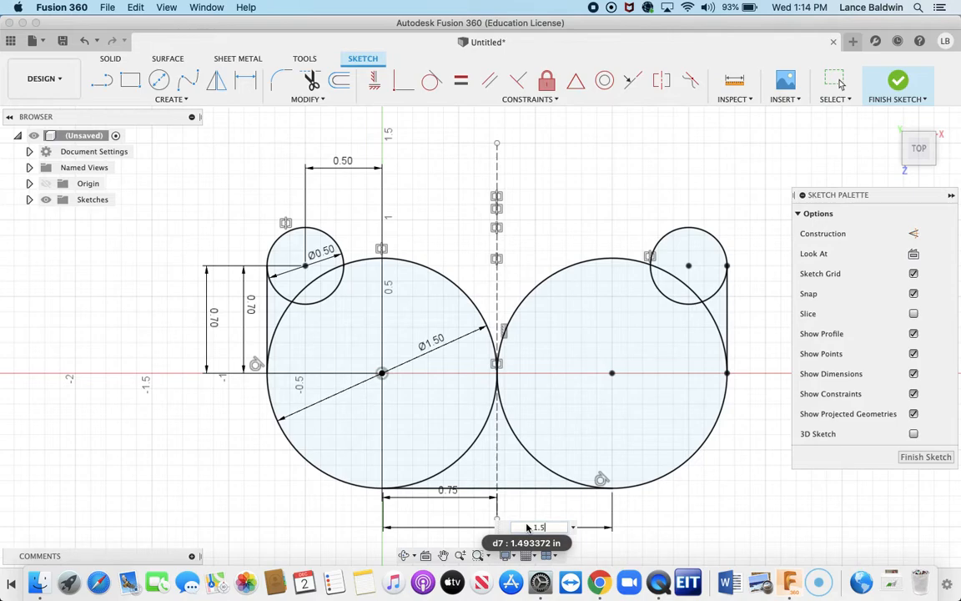
click(305, 266)
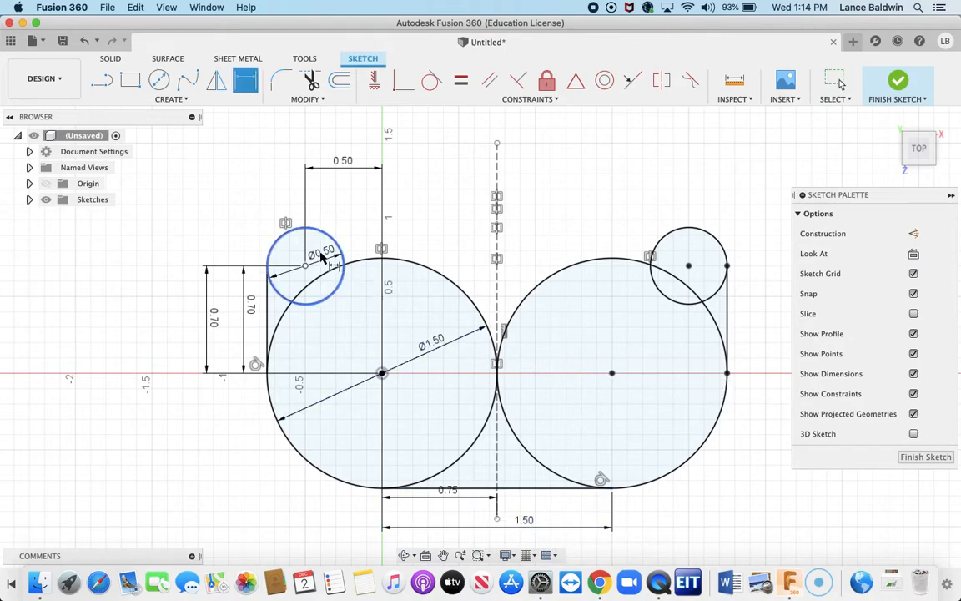
mouse_move(310, 234)
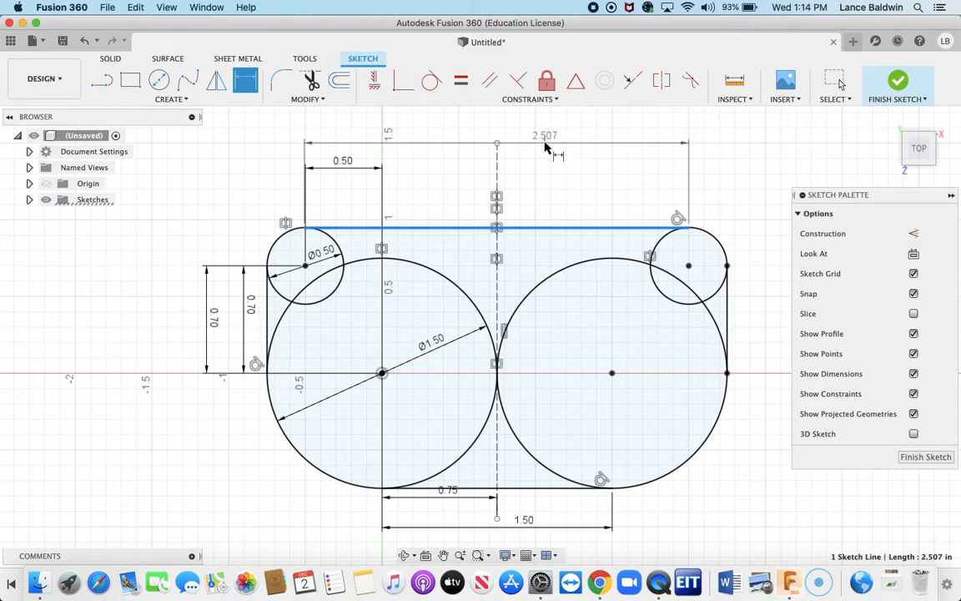
Step: Set the top line to 2.50 in and trim the right small circle's leftover arc
double_click(546, 135)
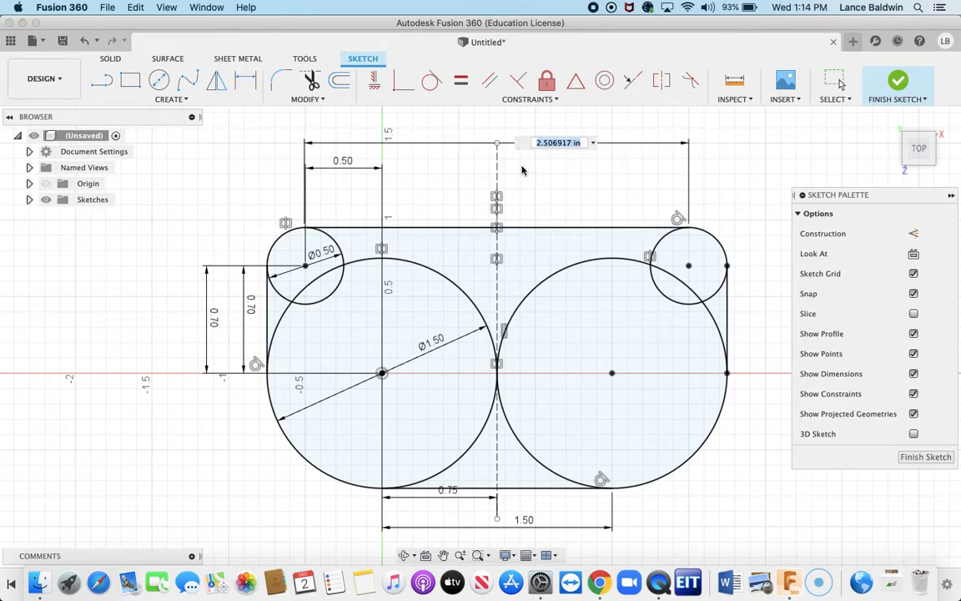
text(2.50)
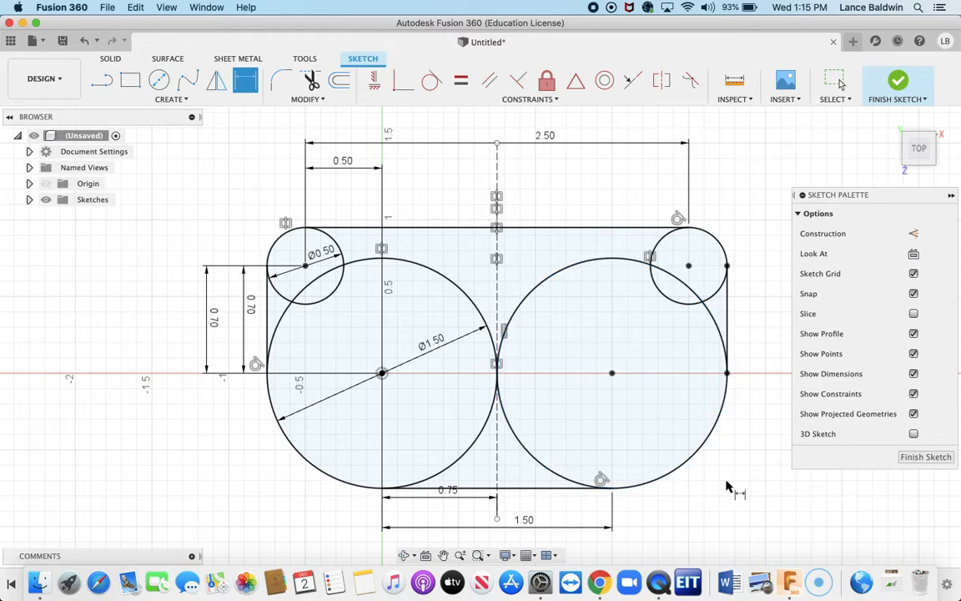
mouse_move(728, 487)
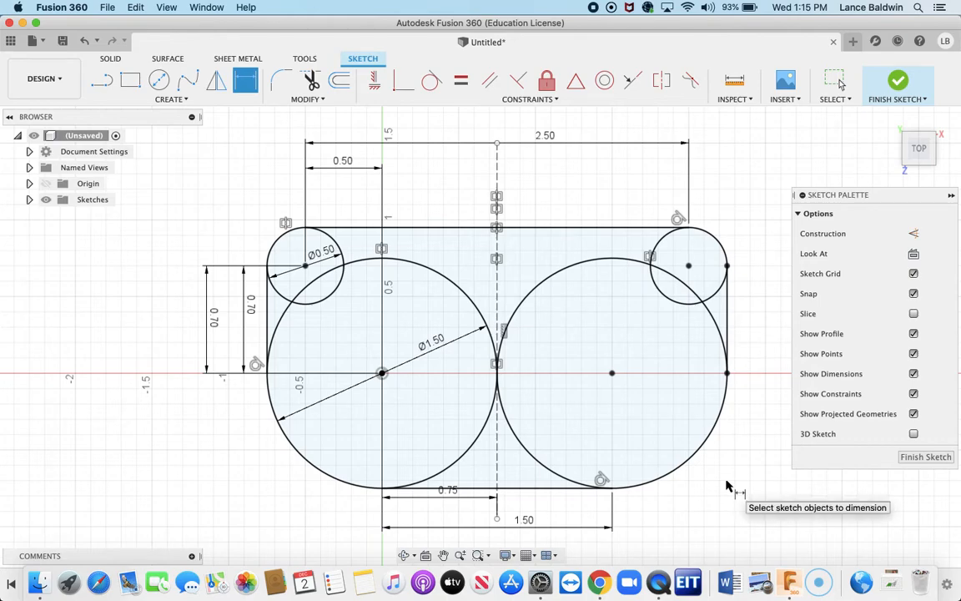
mouse_move(721, 481)
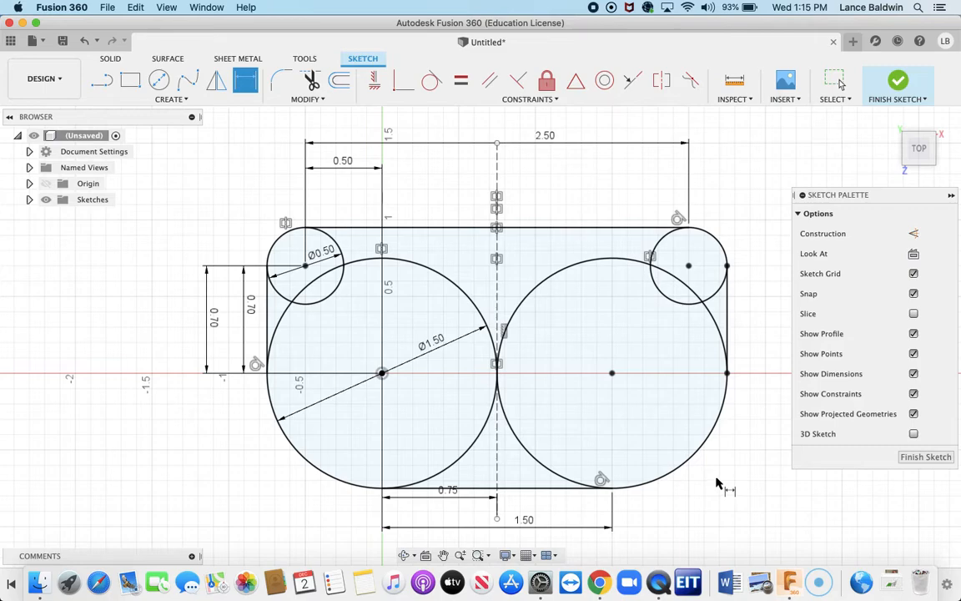
mouse_move(583, 311)
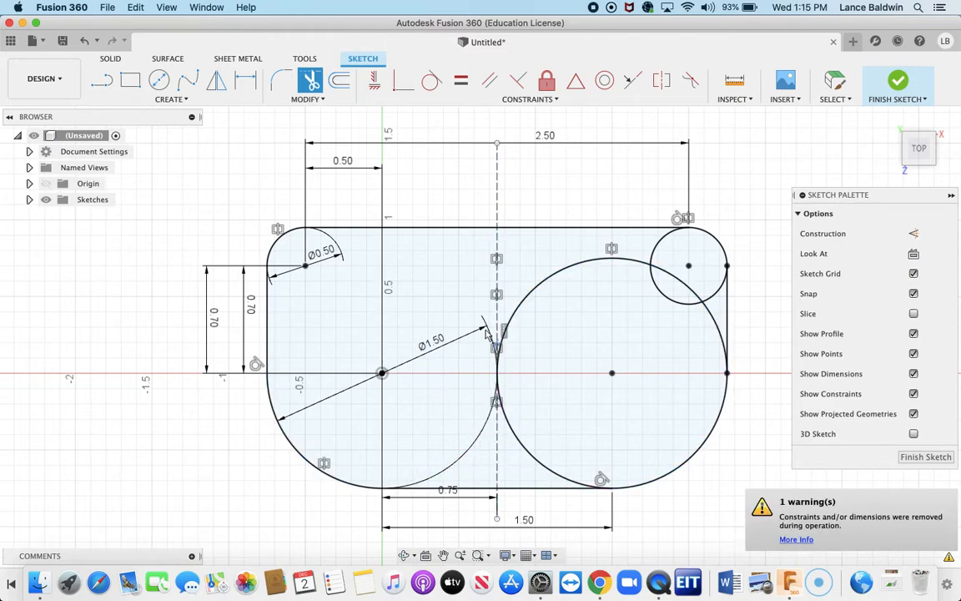
mouse_move(428, 374)
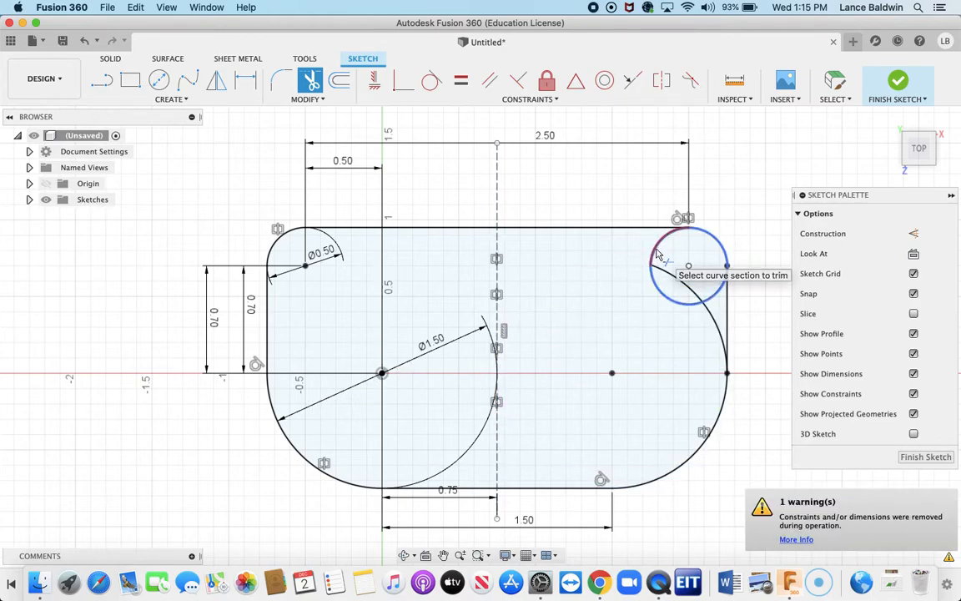
click(688, 250)
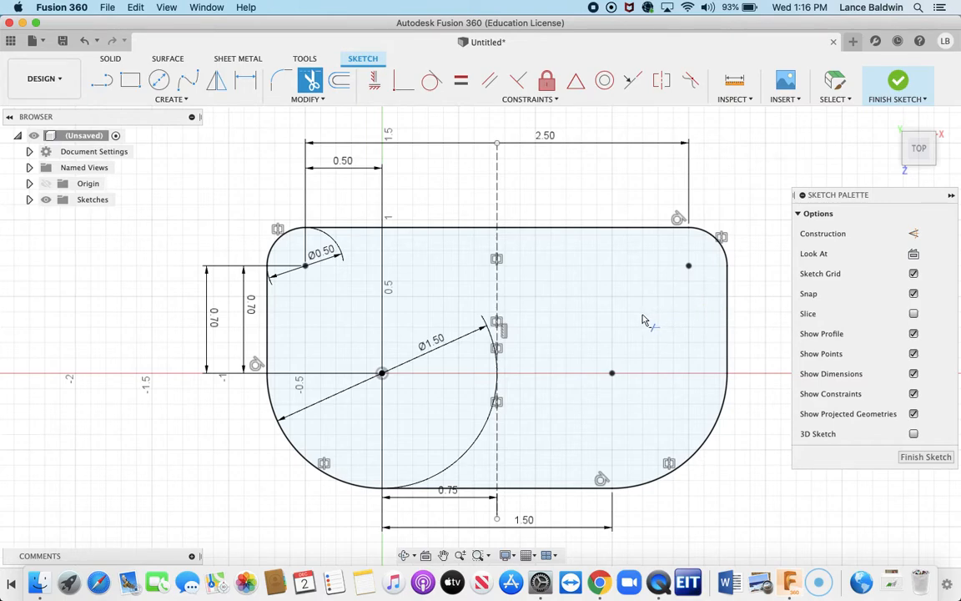
mouse_move(652, 193)
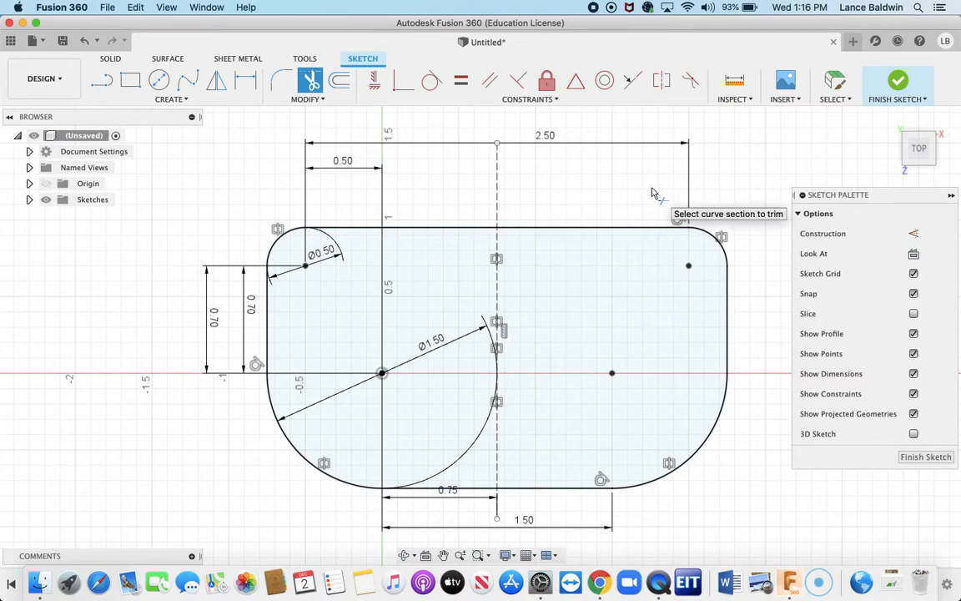
mouse_move(310, 81)
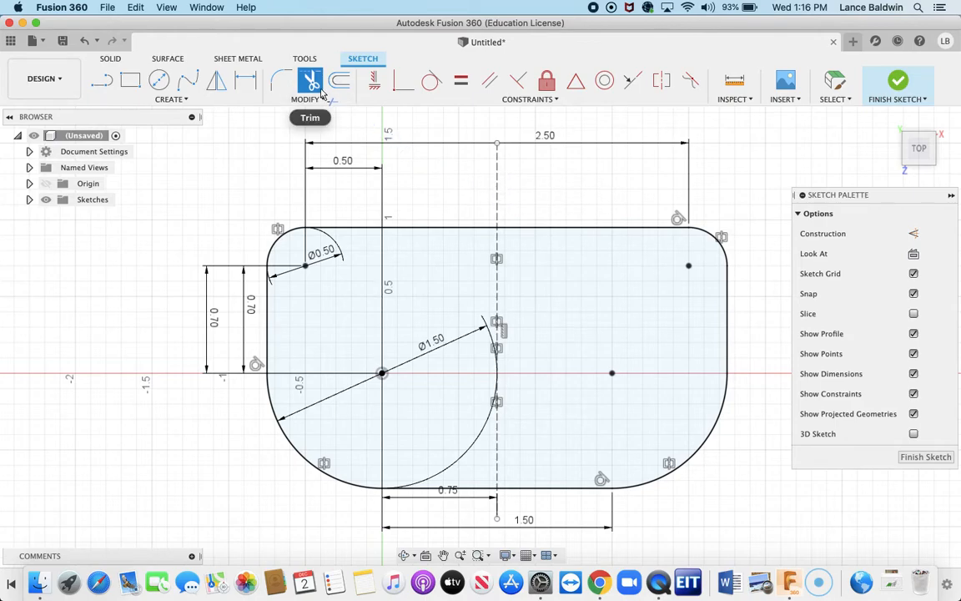
Step: Offset the rounded outline outward by 0.25 in
click(306, 98)
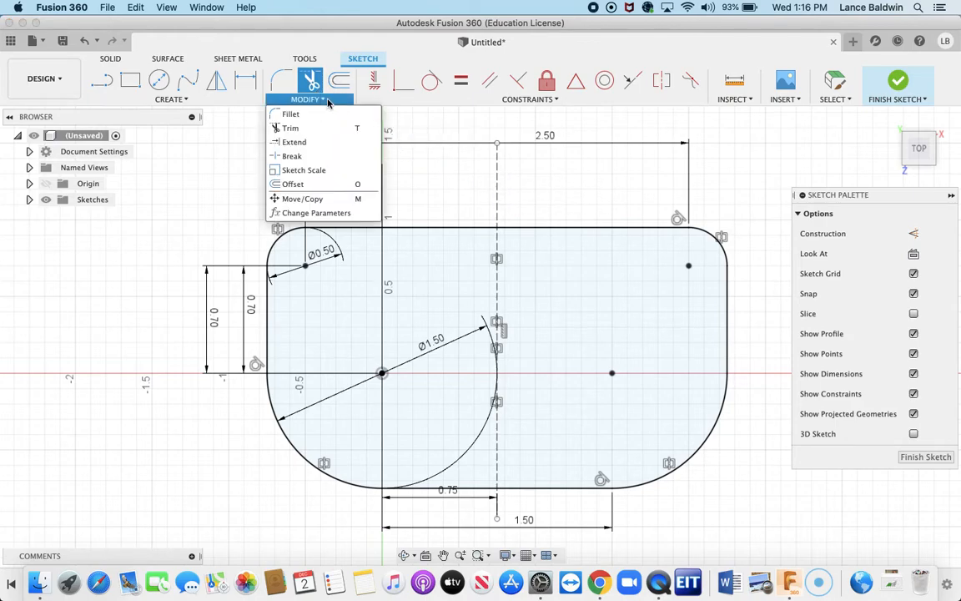
click(292, 183)
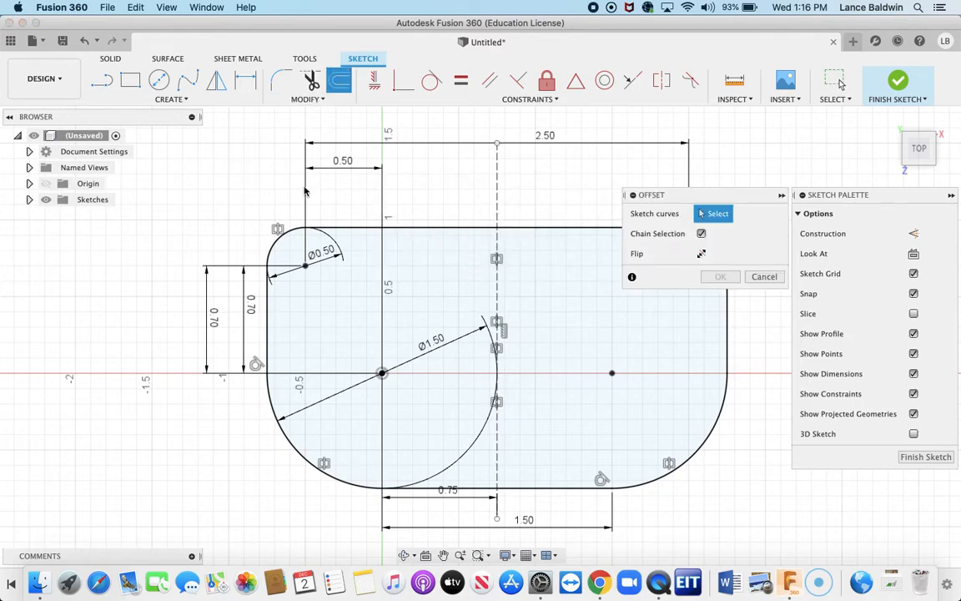
mouse_move(436, 232)
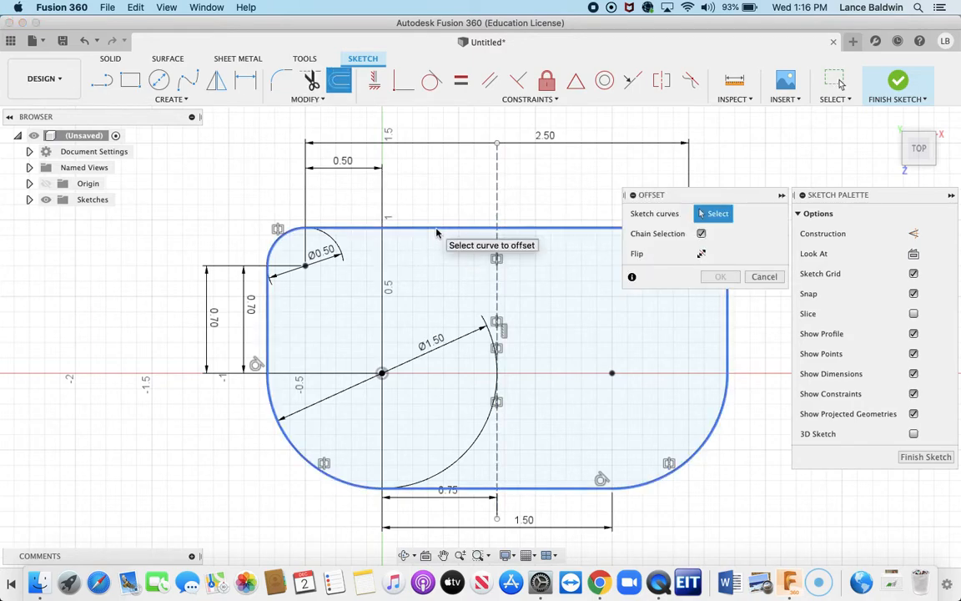
click(431, 231)
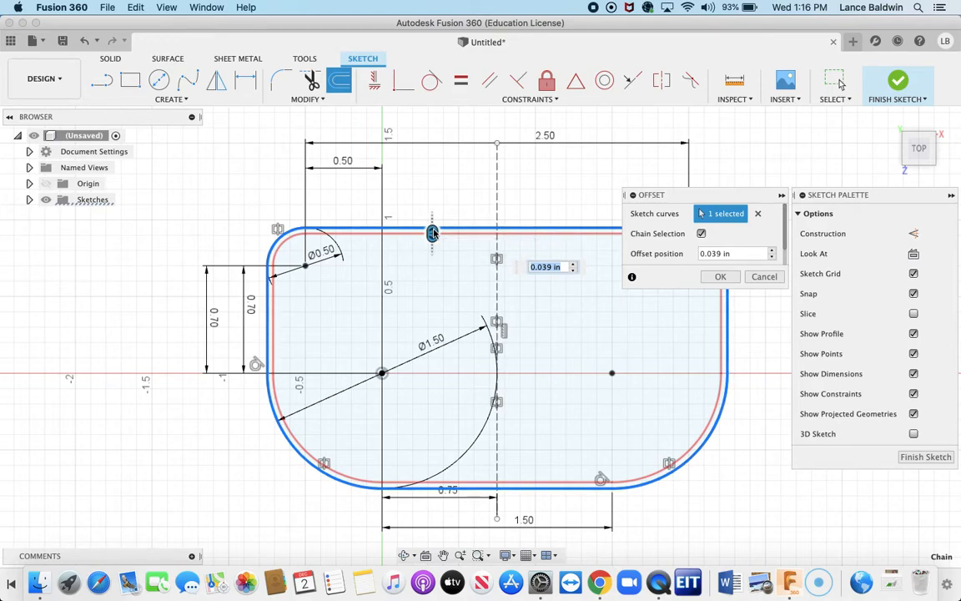
drag(432, 233, 432, 185)
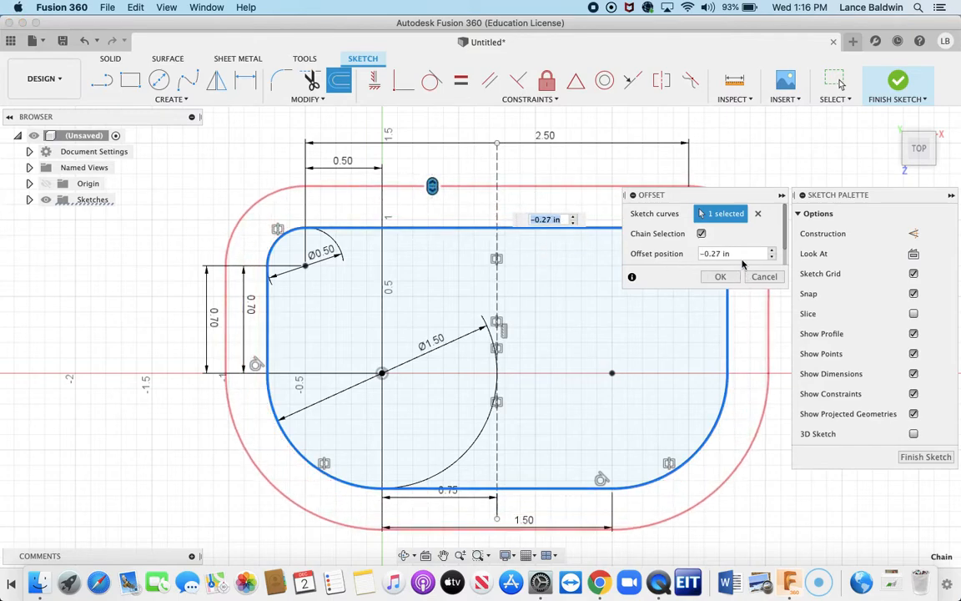
click(736, 253)
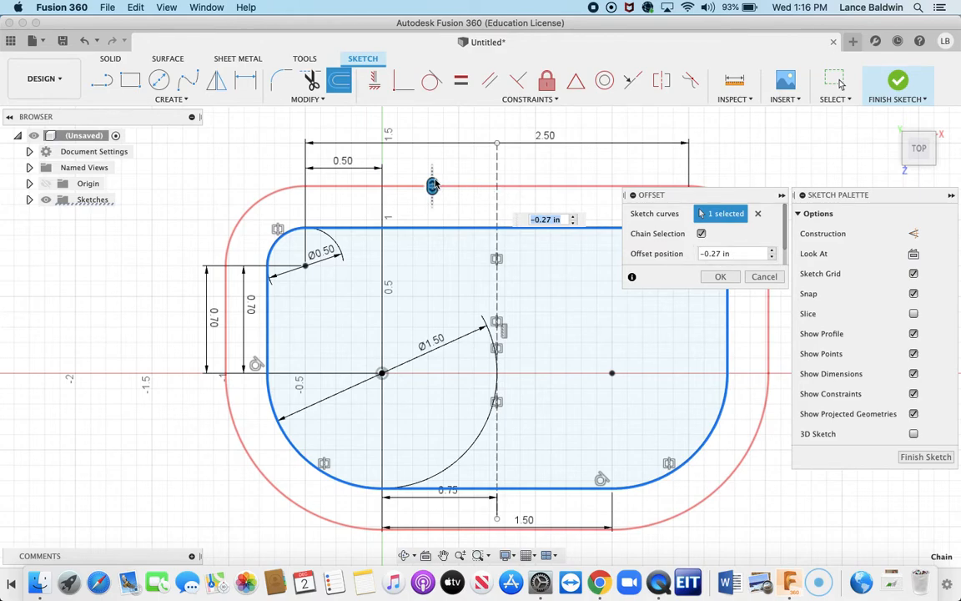
drag(432, 185, 437, 150)
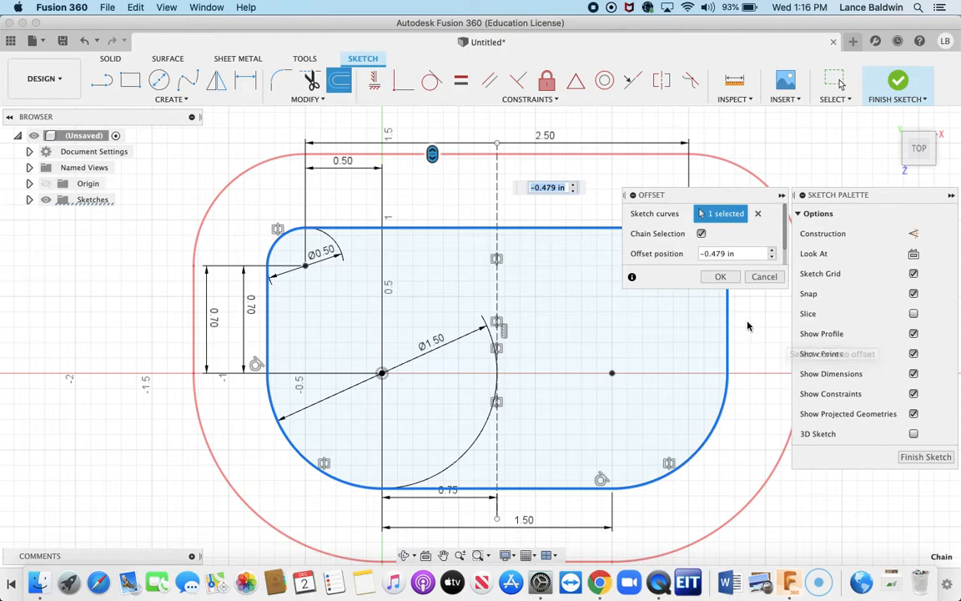
click(734, 253)
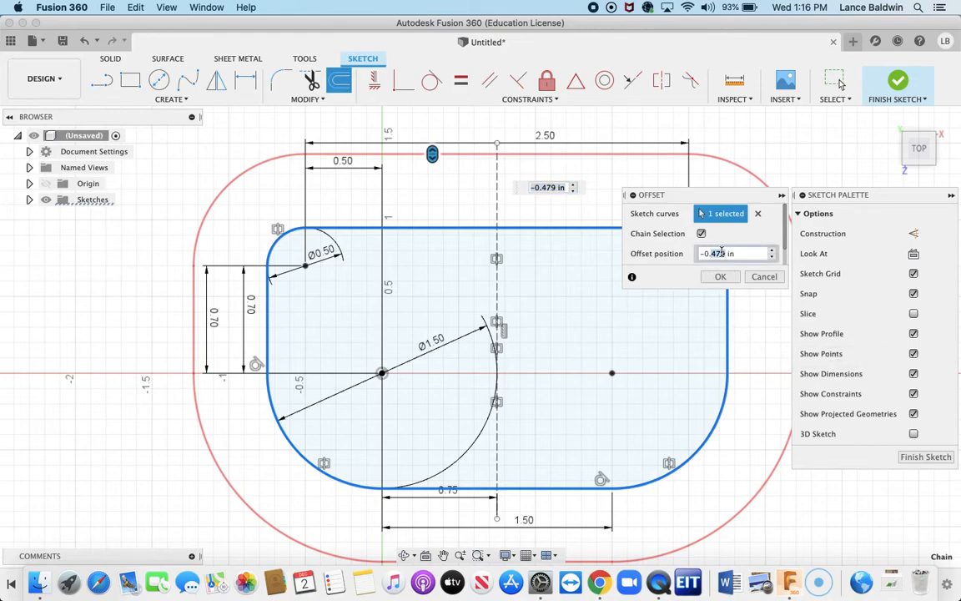
text(-0.2)
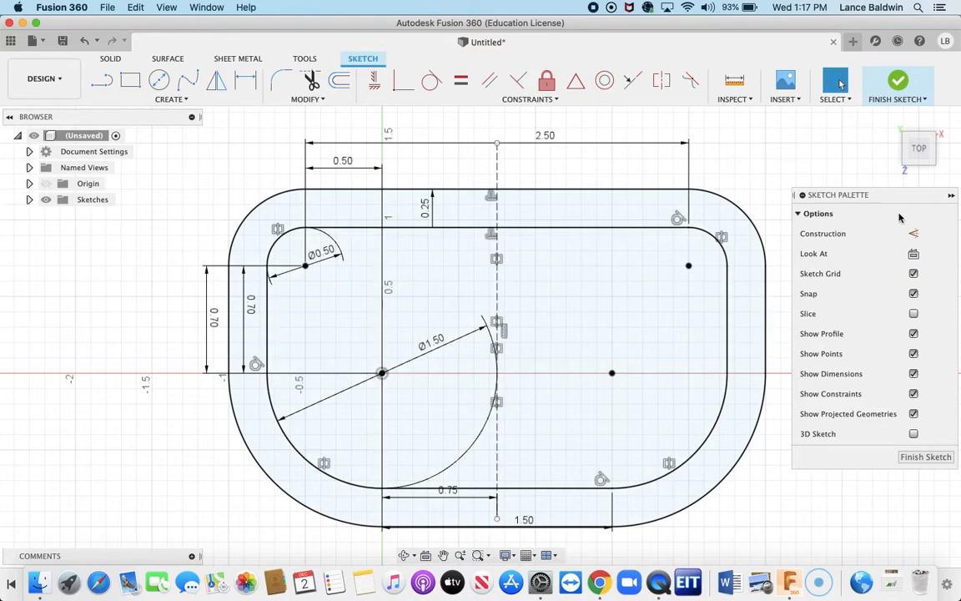
mouse_move(898, 83)
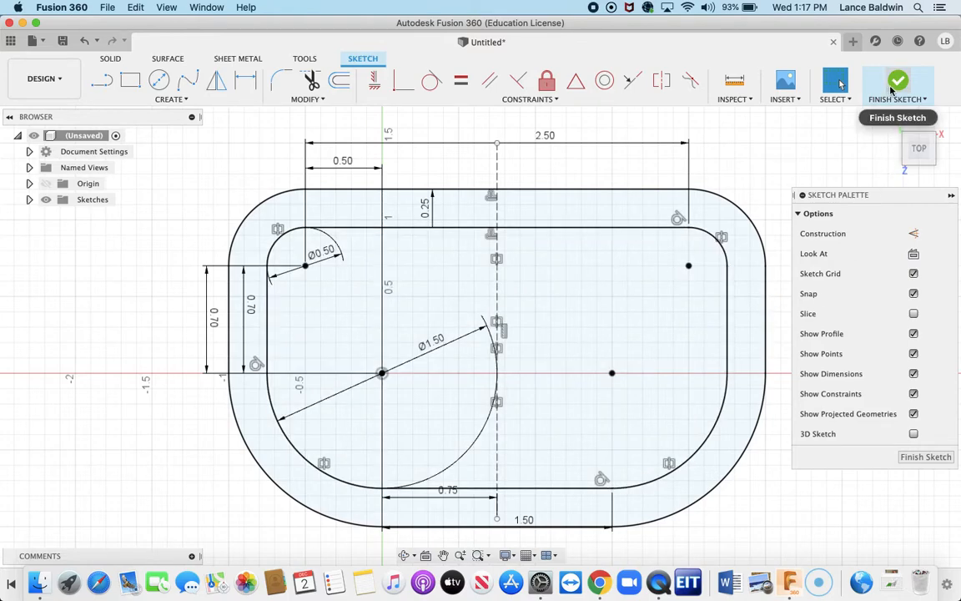
mouse_move(898, 83)
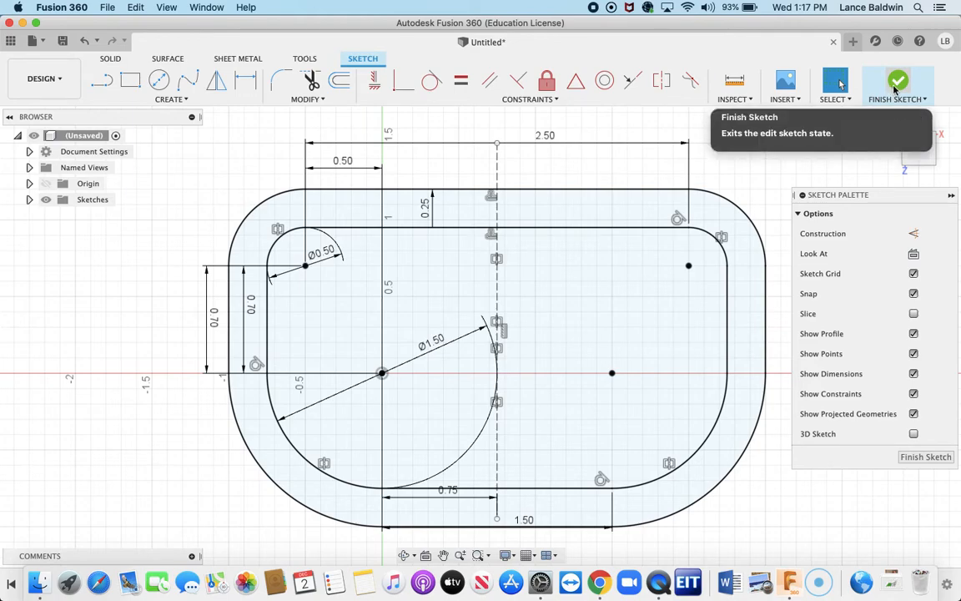
Step: Finish the sketch and press-pull the ring profile 0.25 in into a solid
click(897, 81)
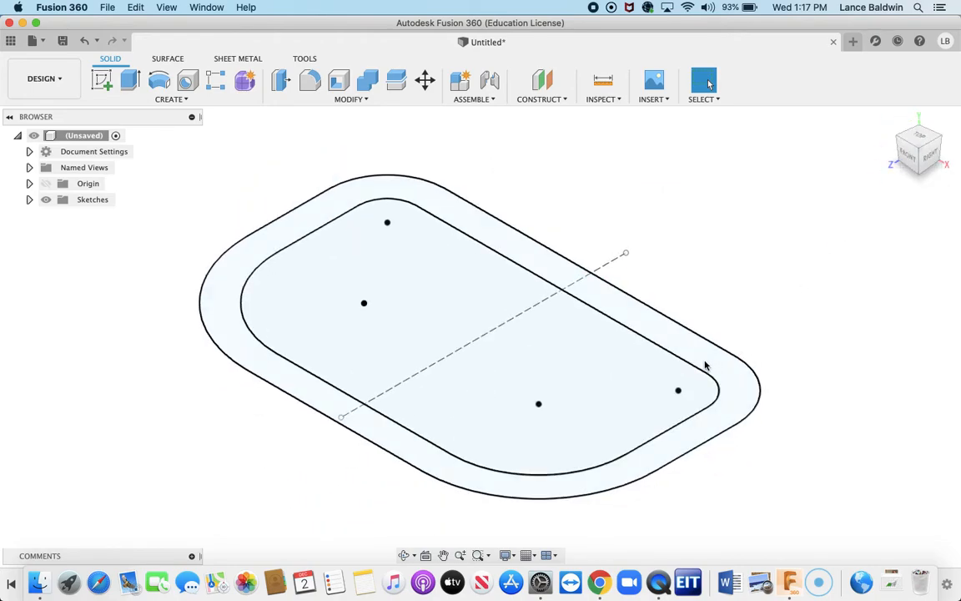
click(705, 365)
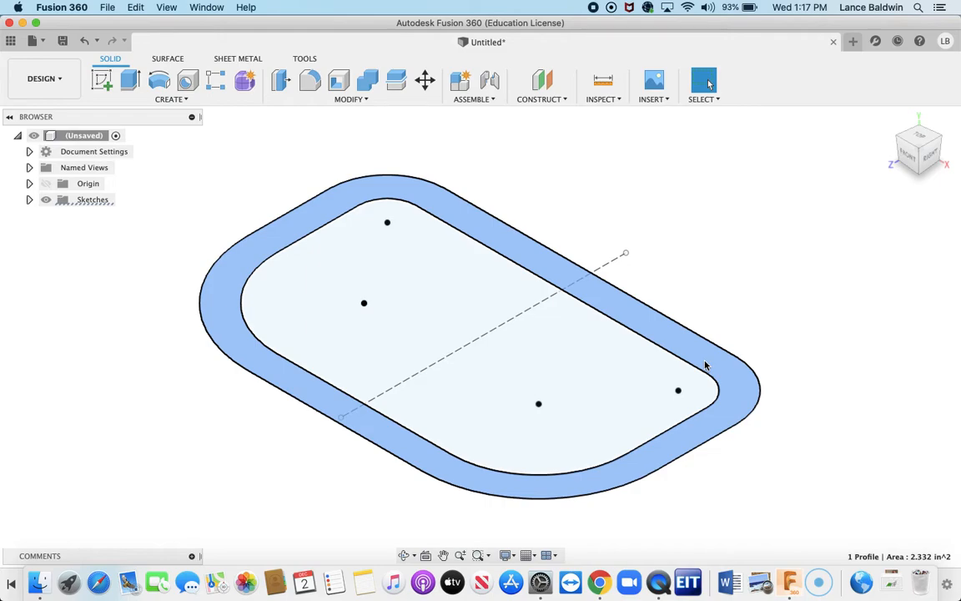
right_click(705, 366)
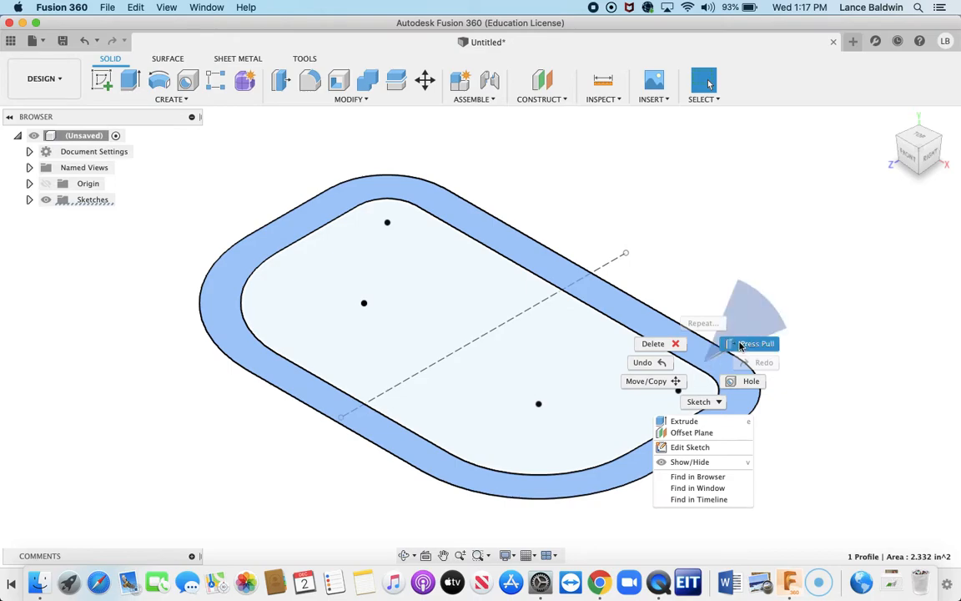
click(683, 420)
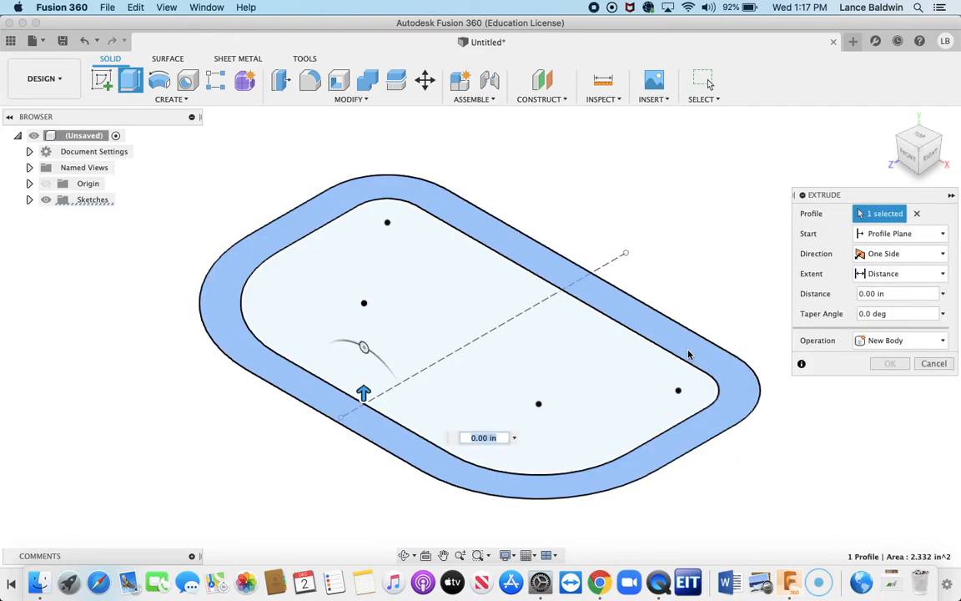
drag(363, 392, 363, 325)
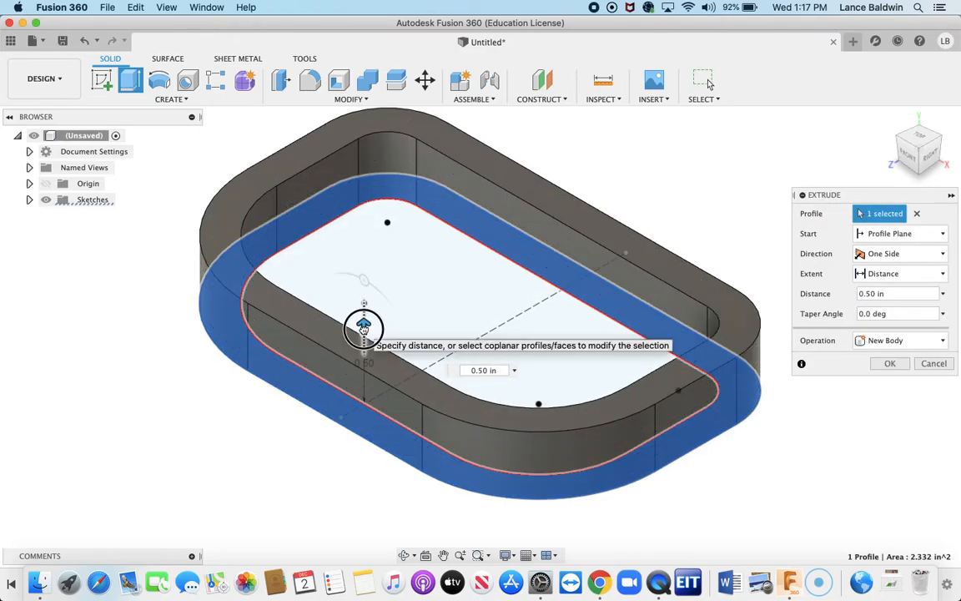
mouse_move(561, 363)
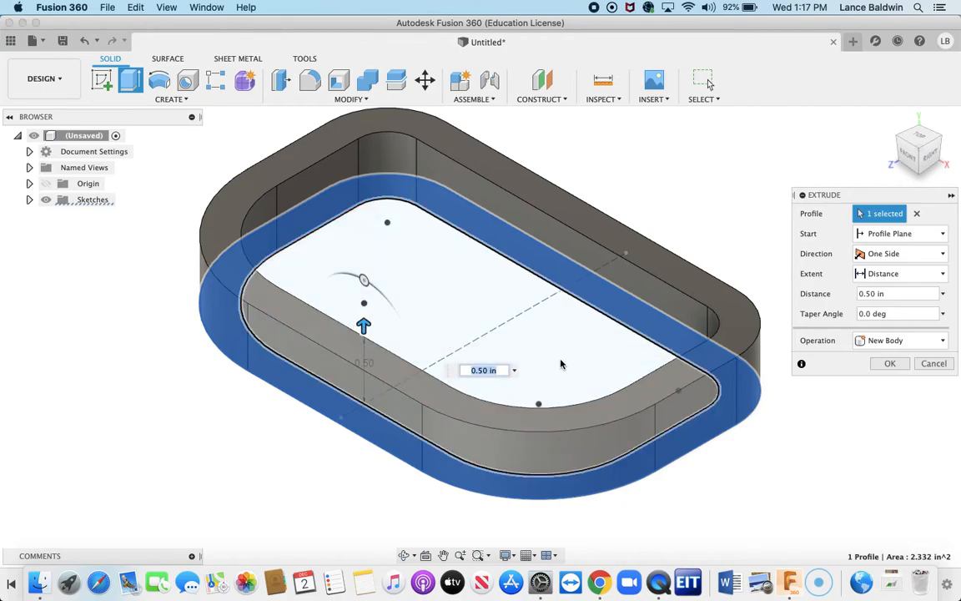
mouse_move(482, 382)
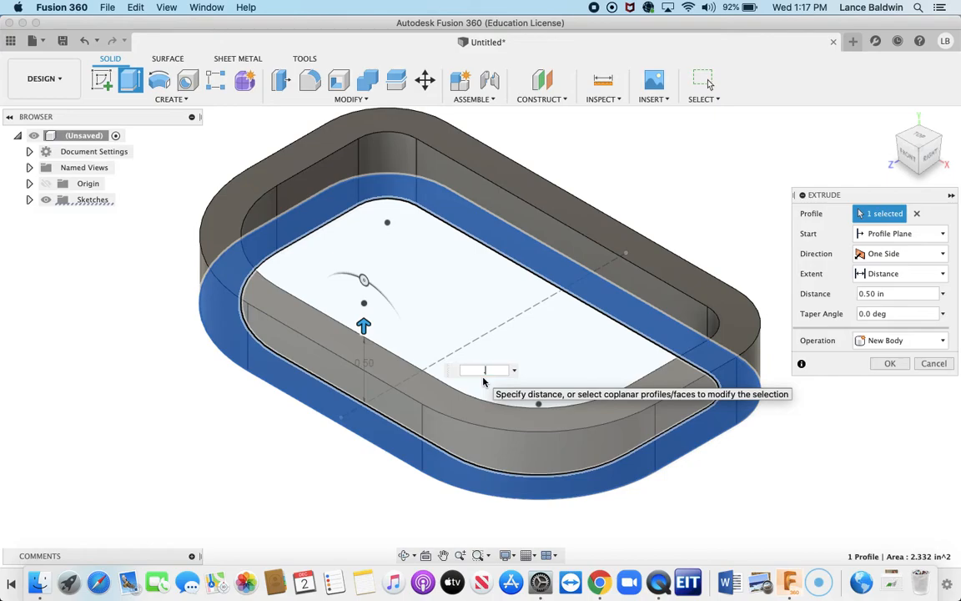
text(0.25)
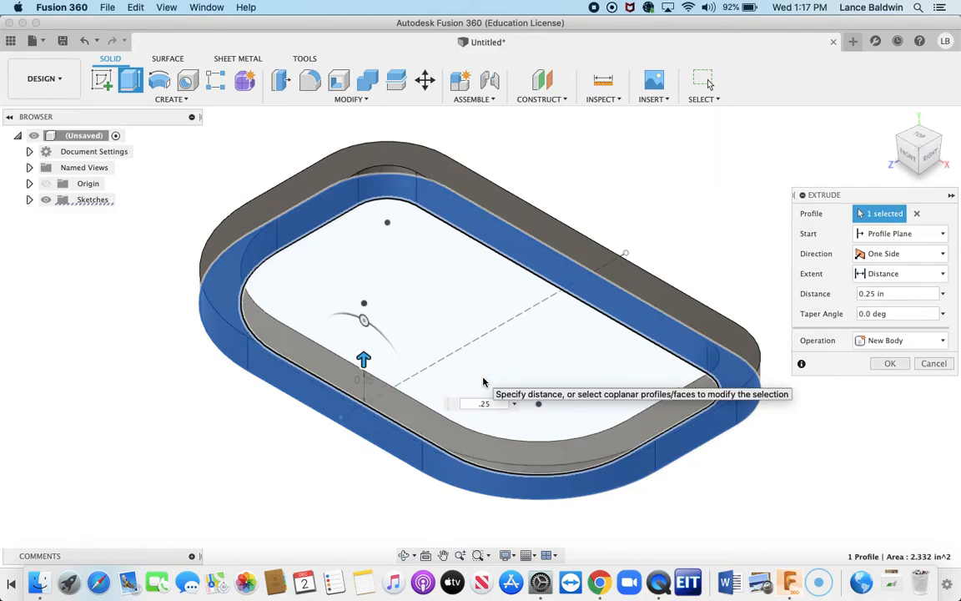
click(889, 363)
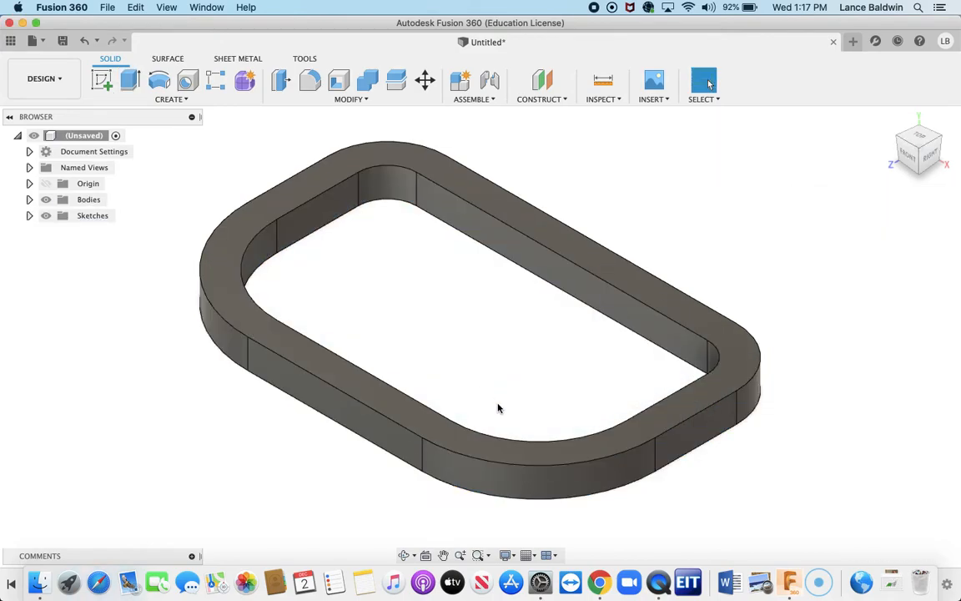
mouse_move(394, 467)
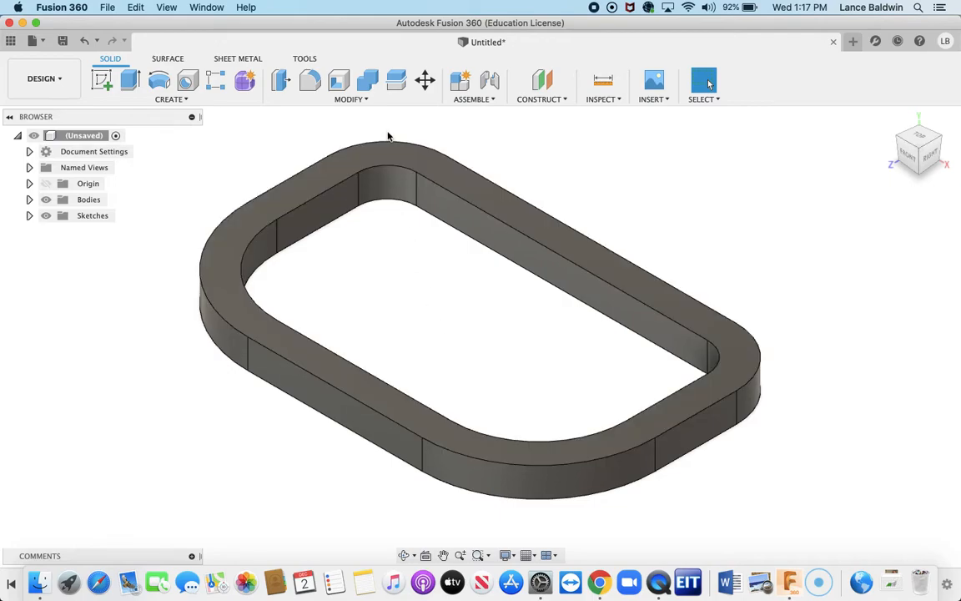
Step: Fillet the ring's top and bottom face edges with a 1/16 in radius
click(310, 81)
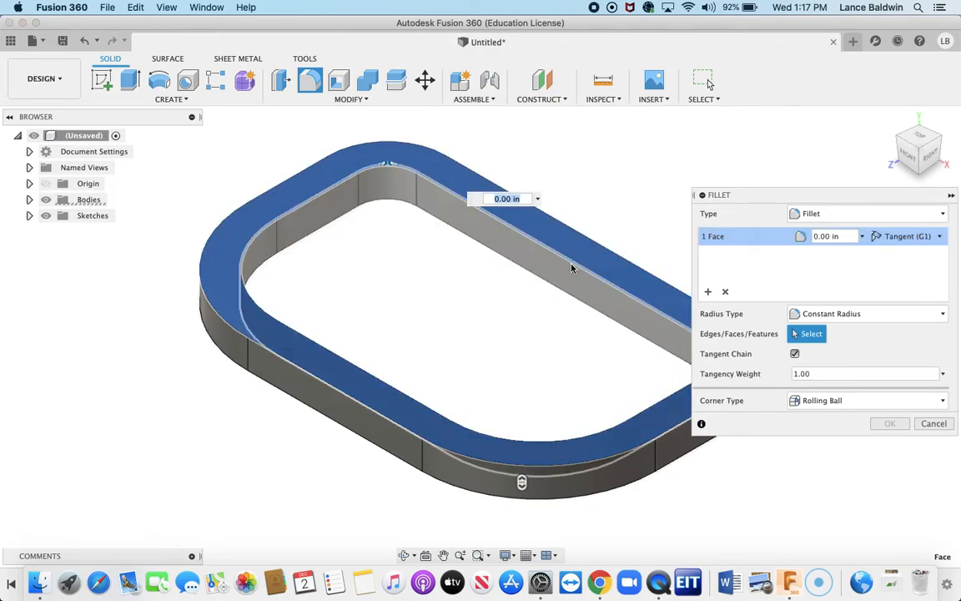
mouse_move(612, 307)
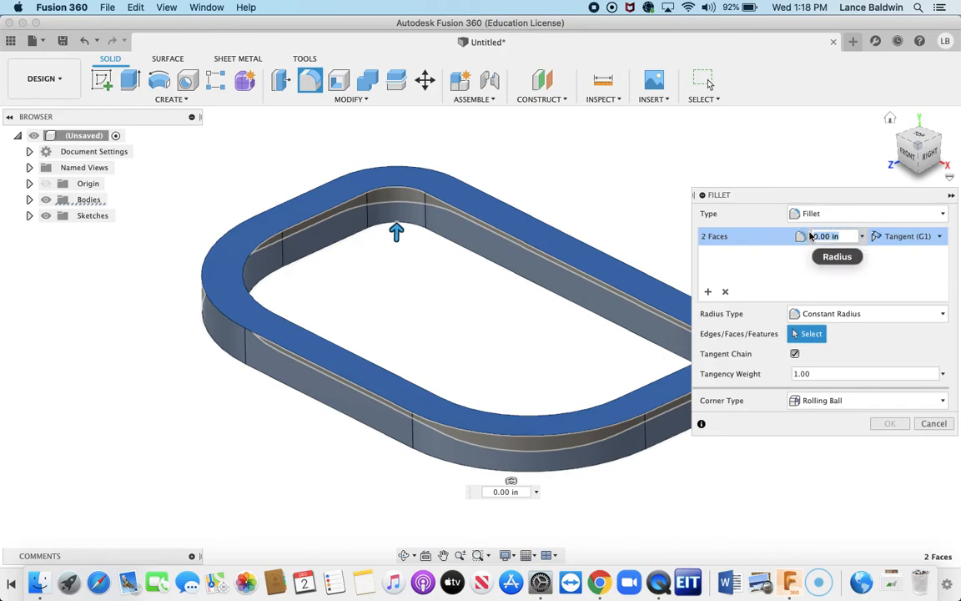
text(1)
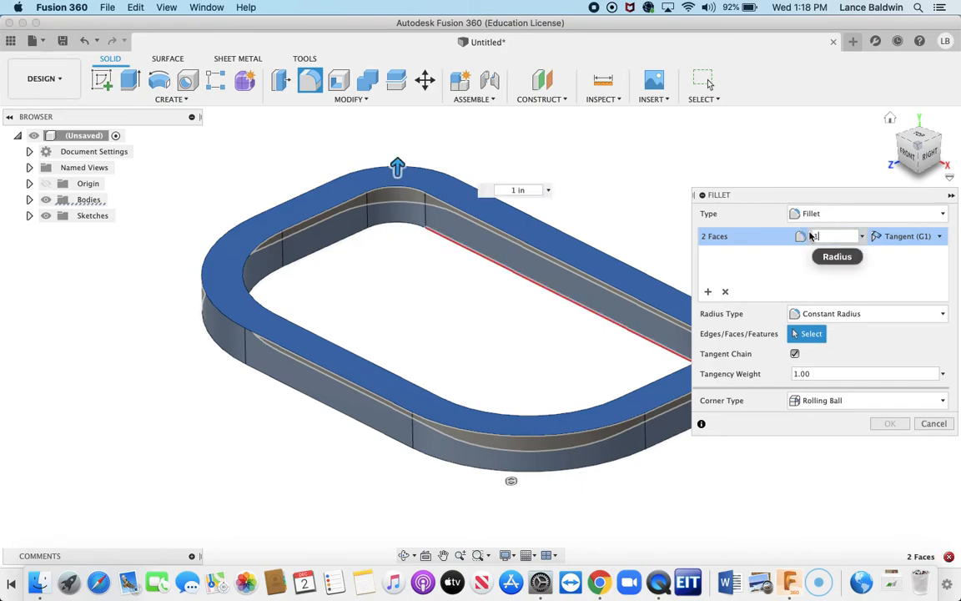
text(1/16)
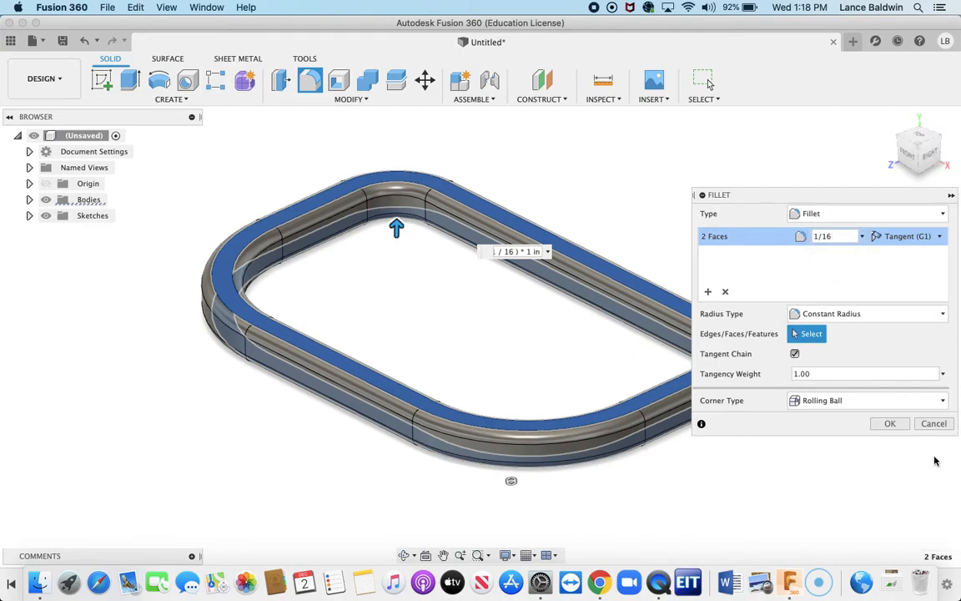
mouse_move(892, 457)
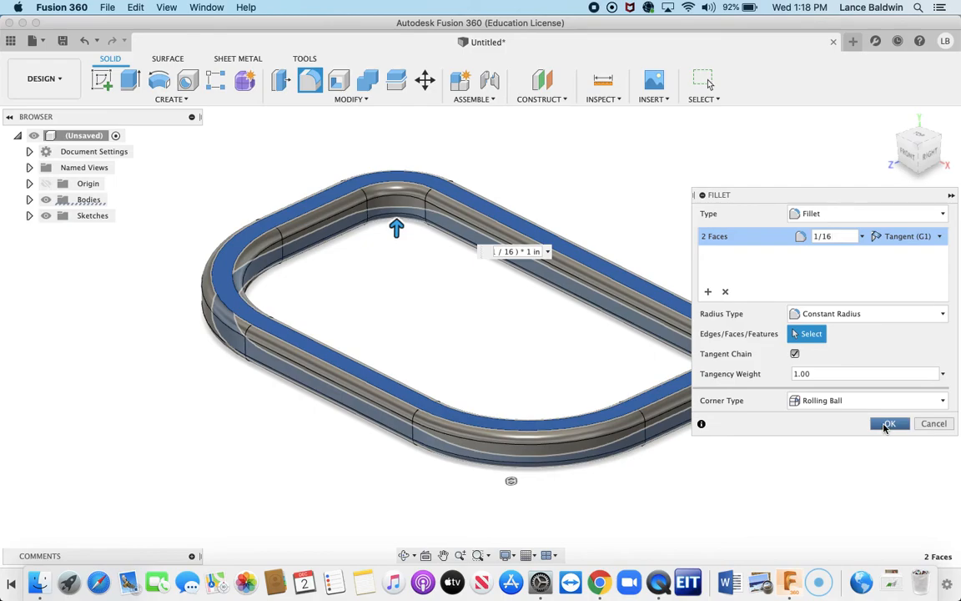
click(888, 423)
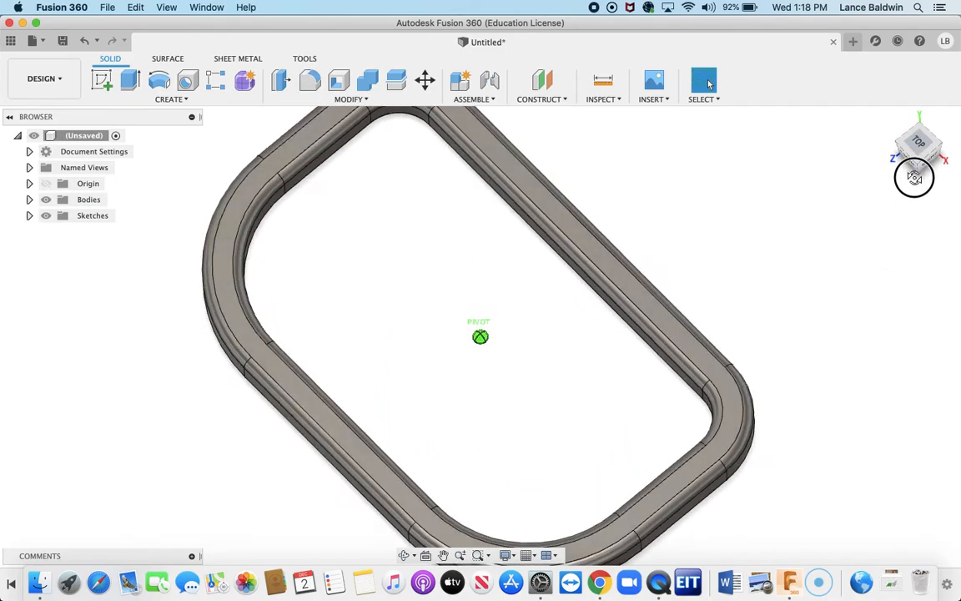
drag(913, 175, 909, 114)
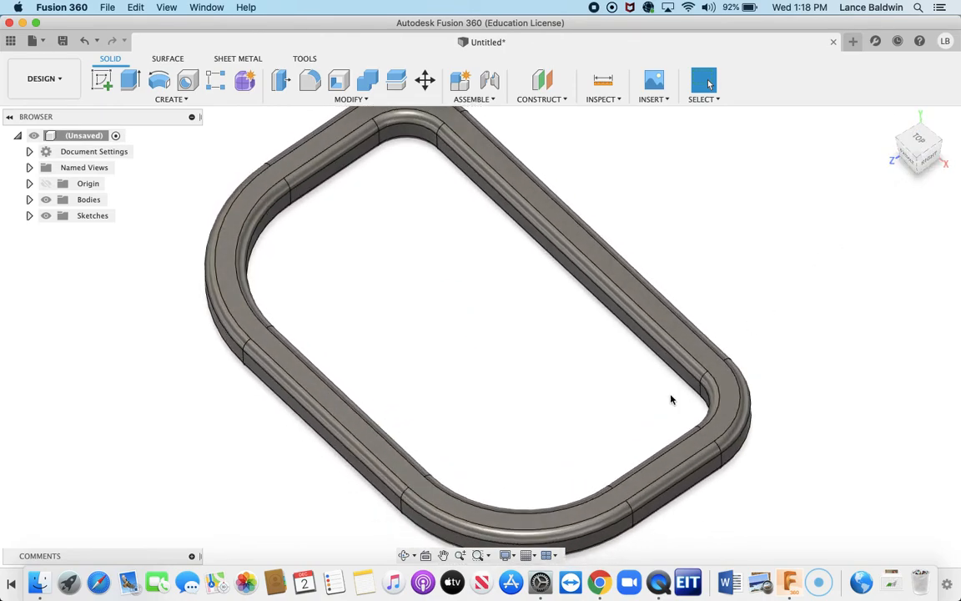
mouse_move(403, 501)
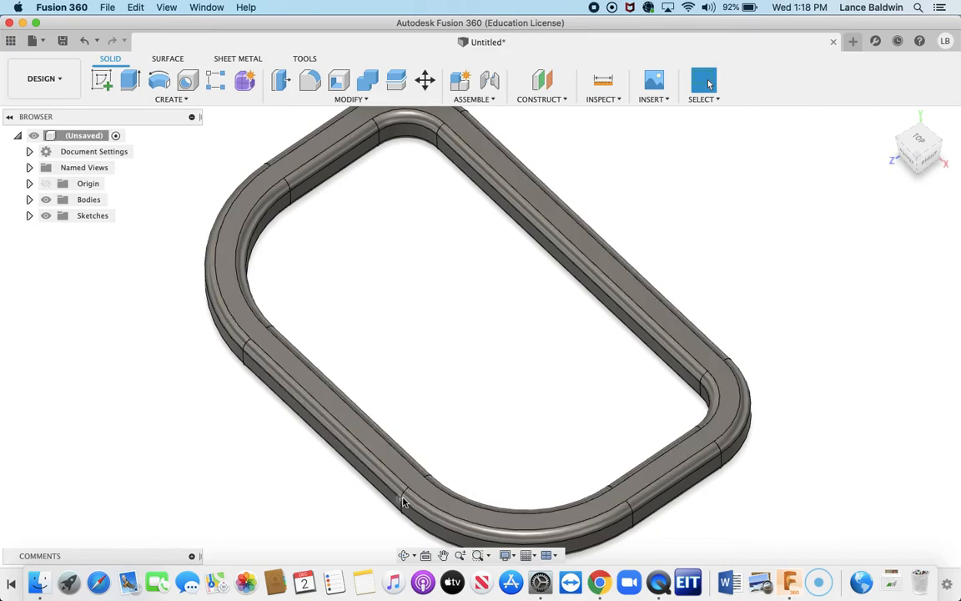
mouse_move(917, 154)
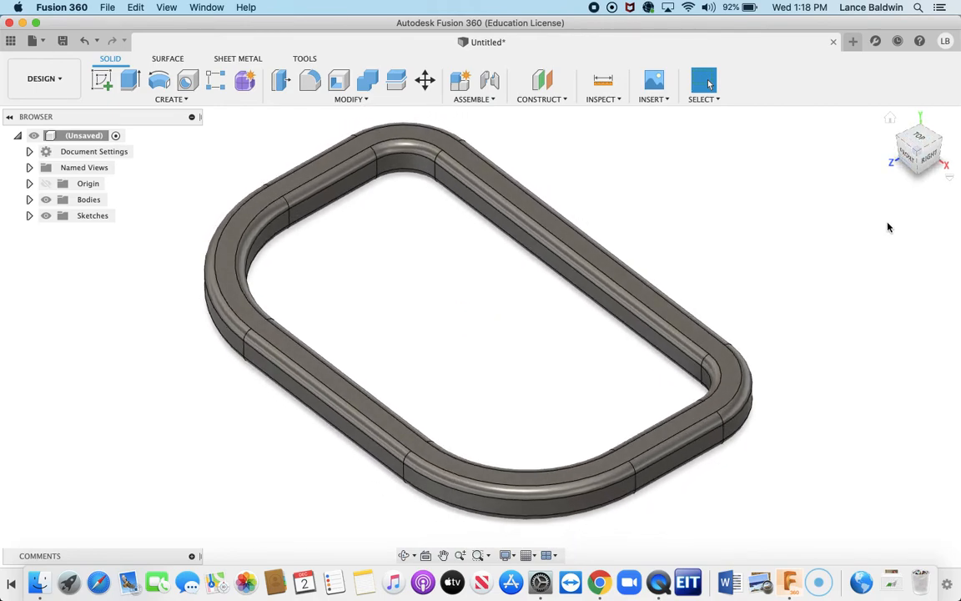
mouse_move(887, 230)
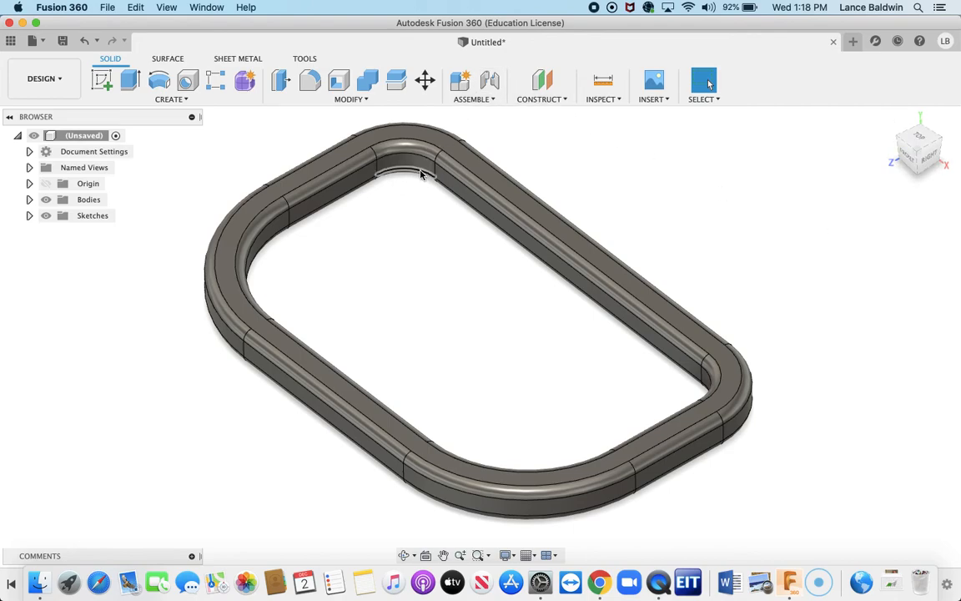
mouse_move(260, 241)
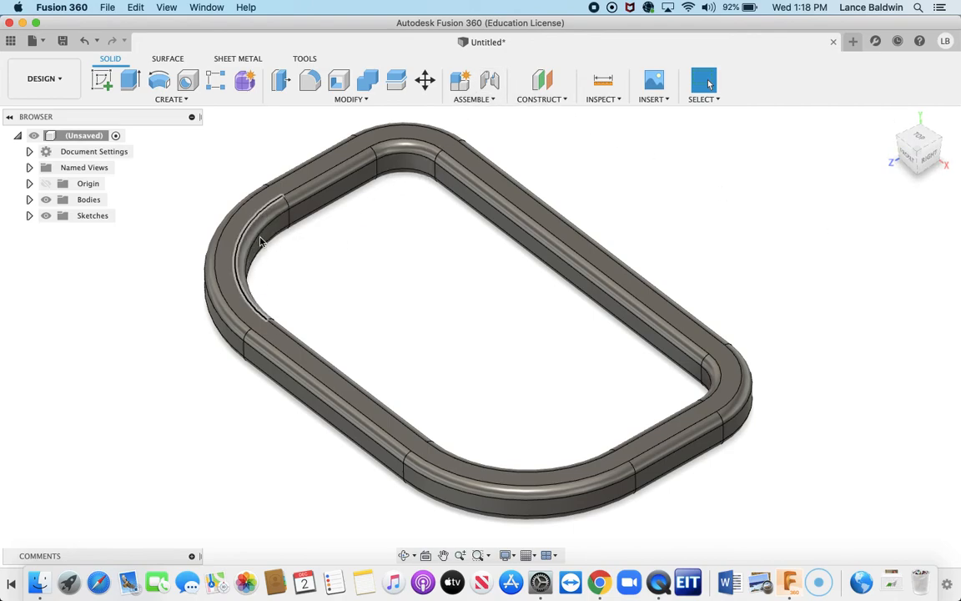